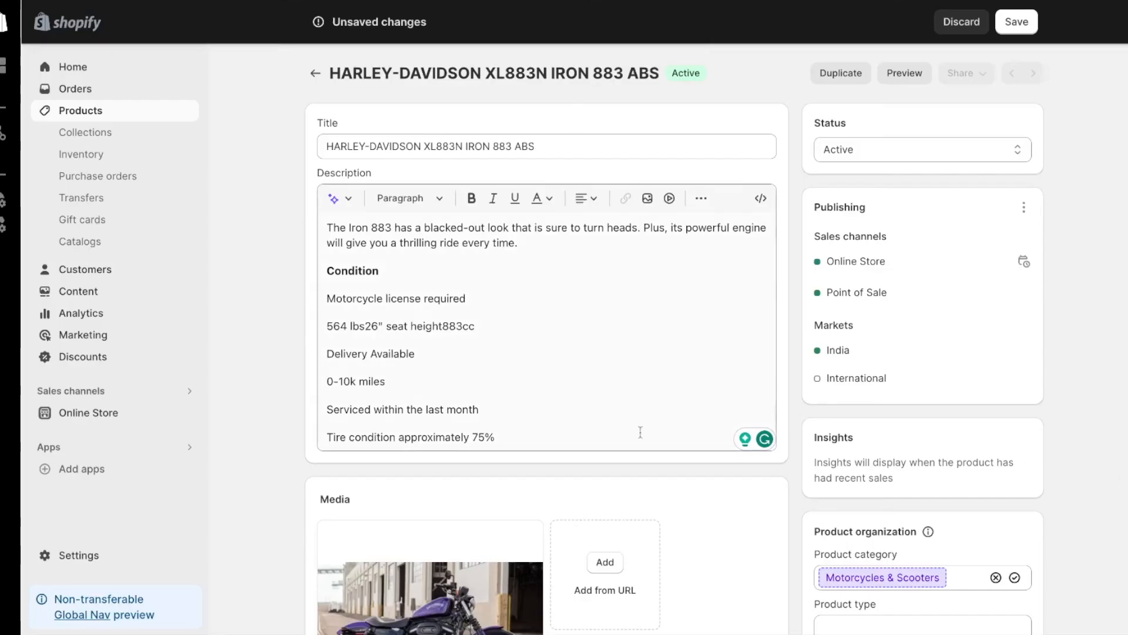
Step: Browse from the Harley-Davidson product description down to the storefront's Rent & Ride listings
left_click(487, 288)
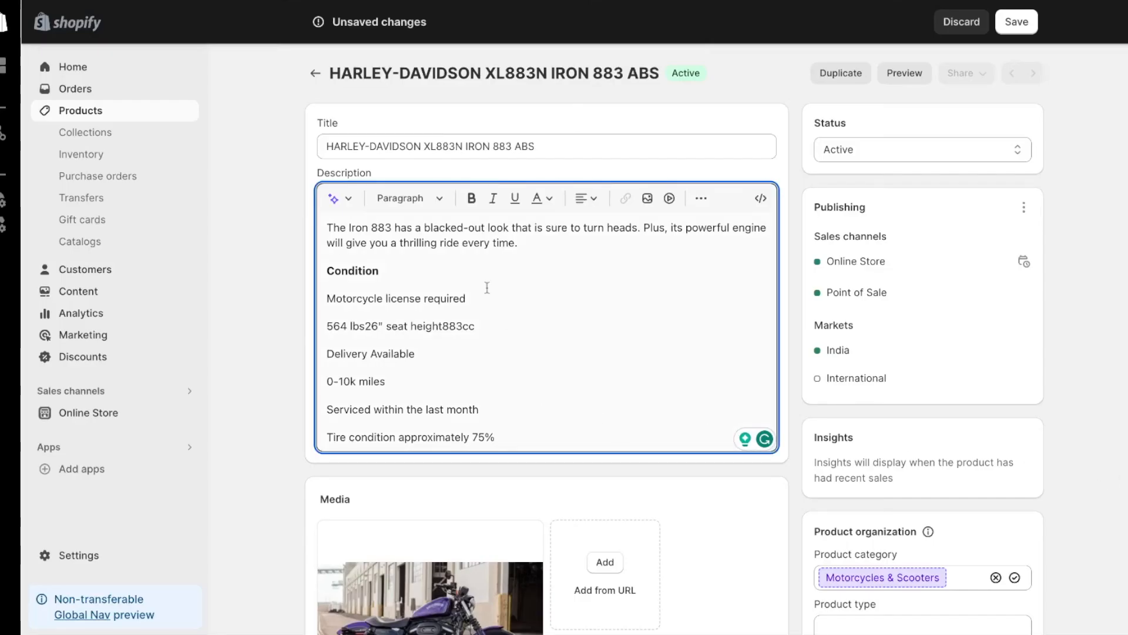
scroll("down", 3)
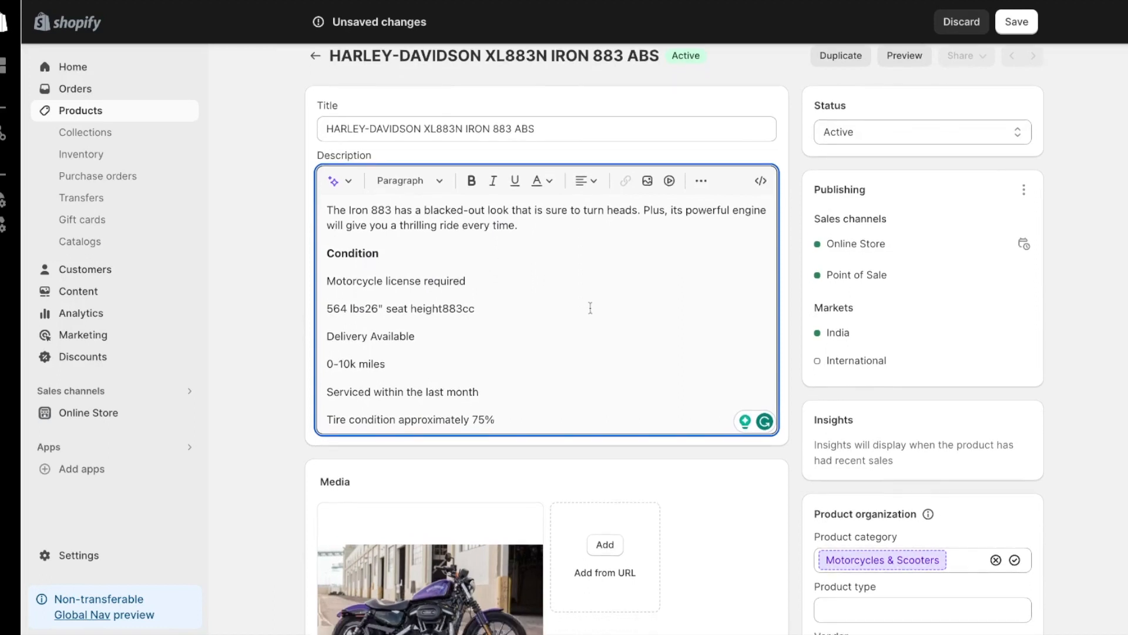
scroll("down", 3)
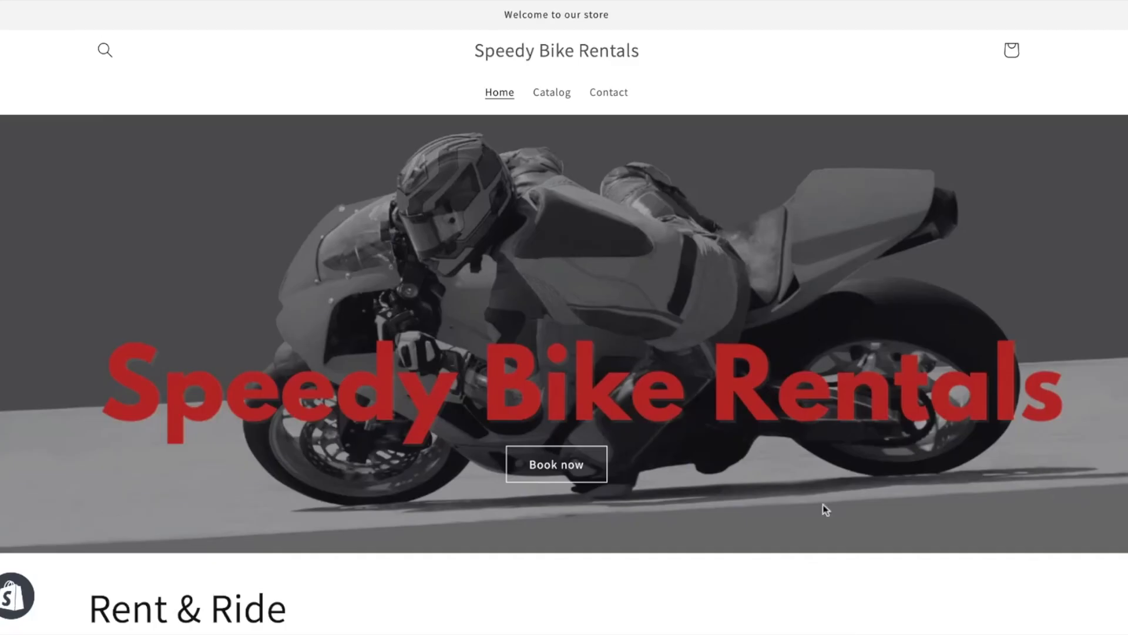
scroll("down", 3)
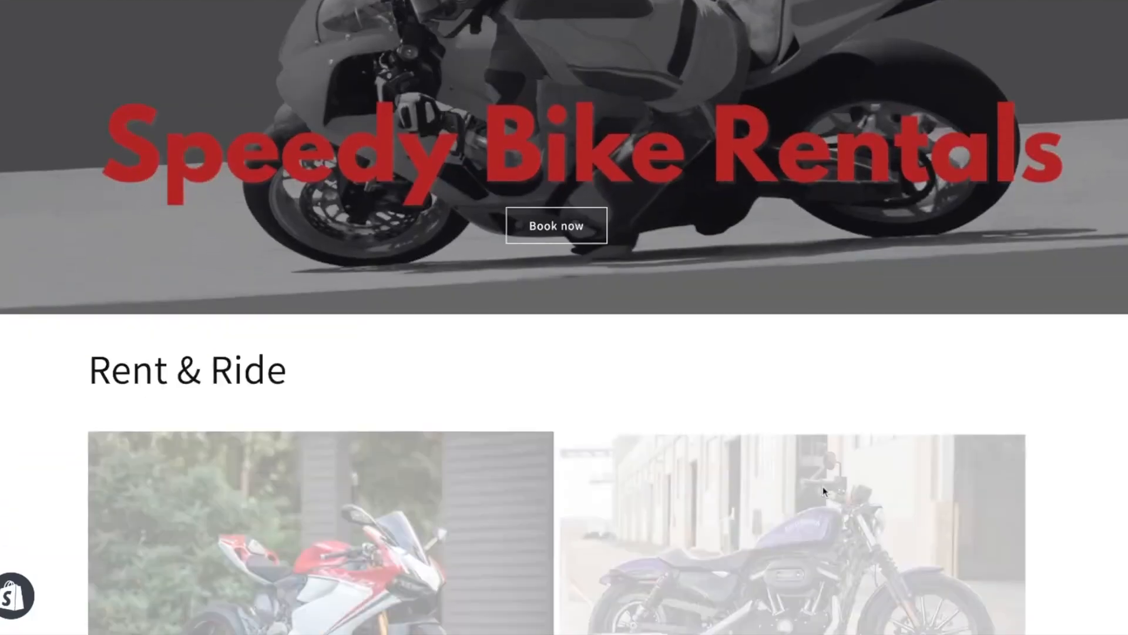
scroll("down", 3)
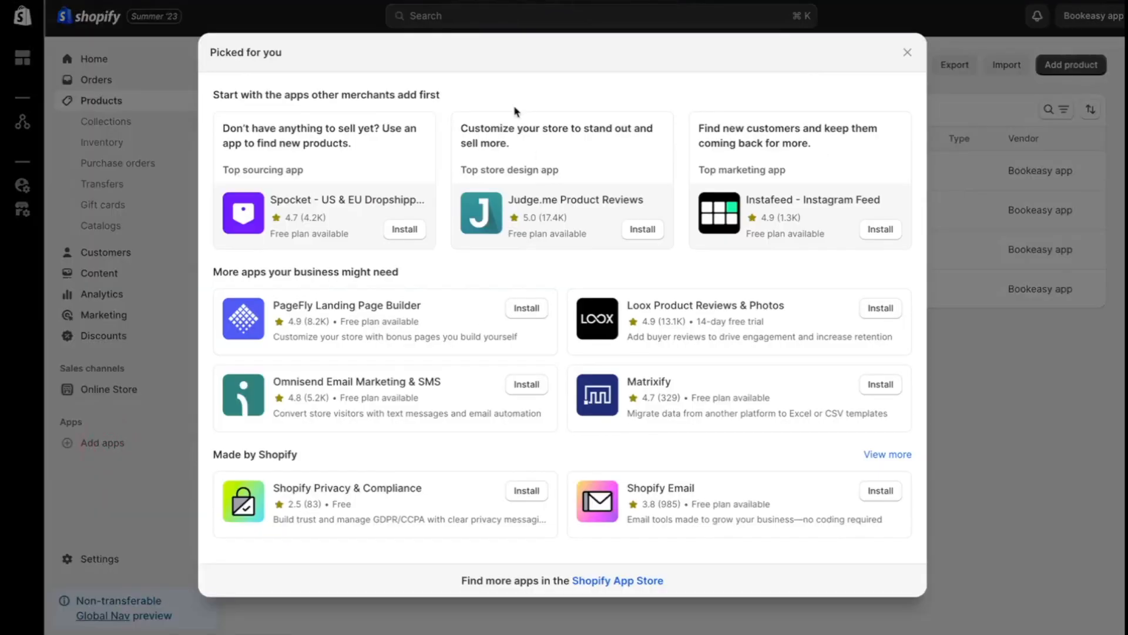
Step: Find Bookeasy in the Shopify App Store and start installing it
left_click(618, 581)
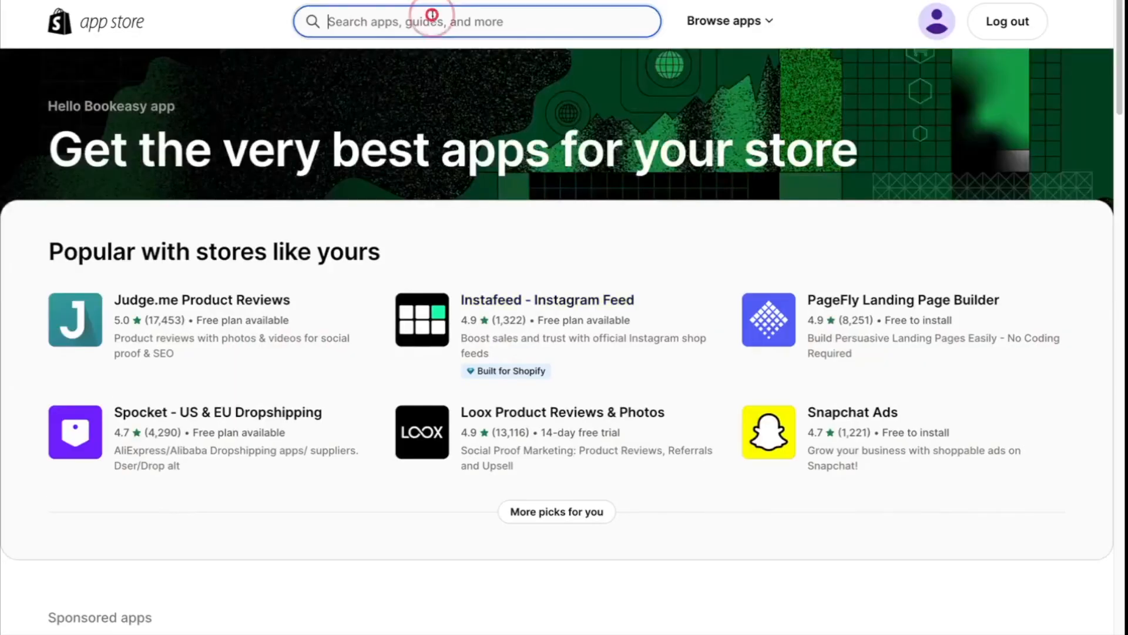
type("bookea")
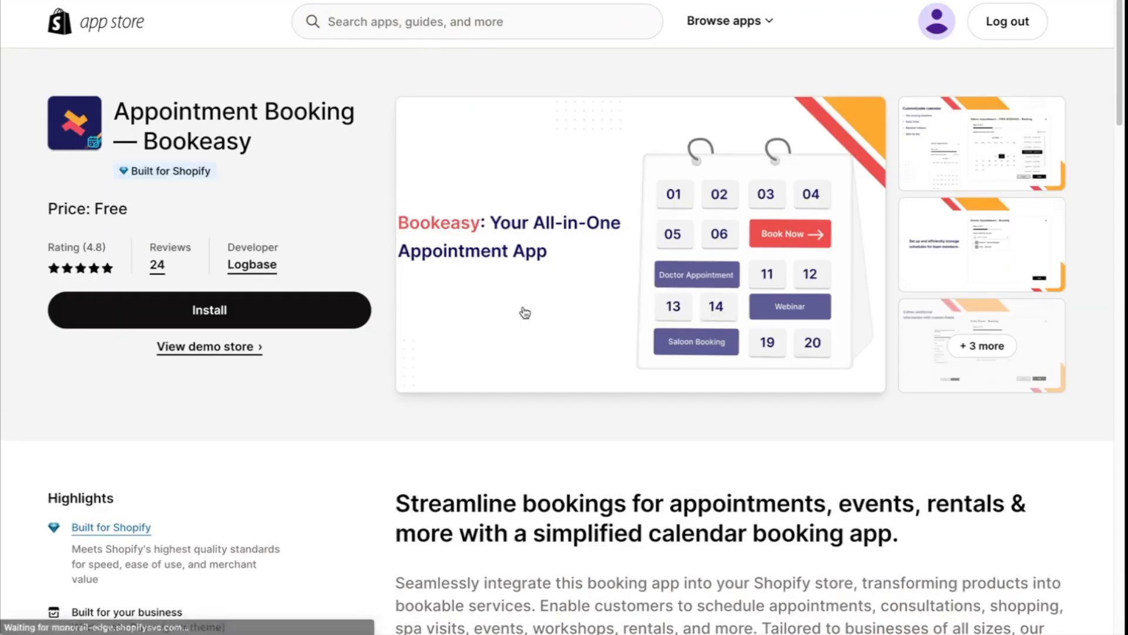
left_click(301, 319)
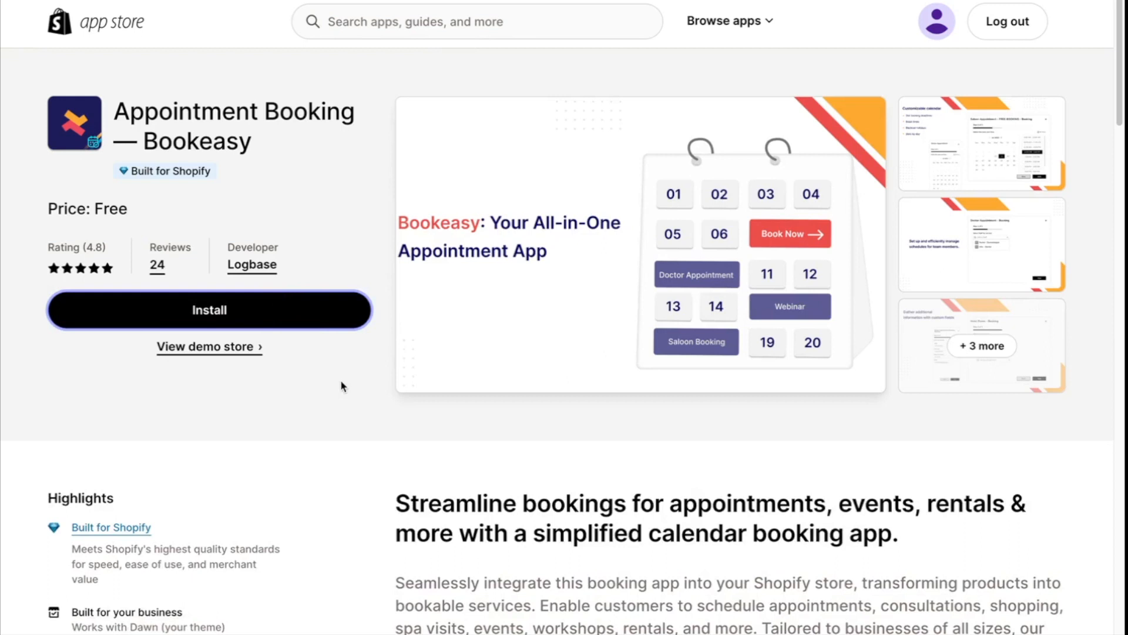
left_click(209, 310)
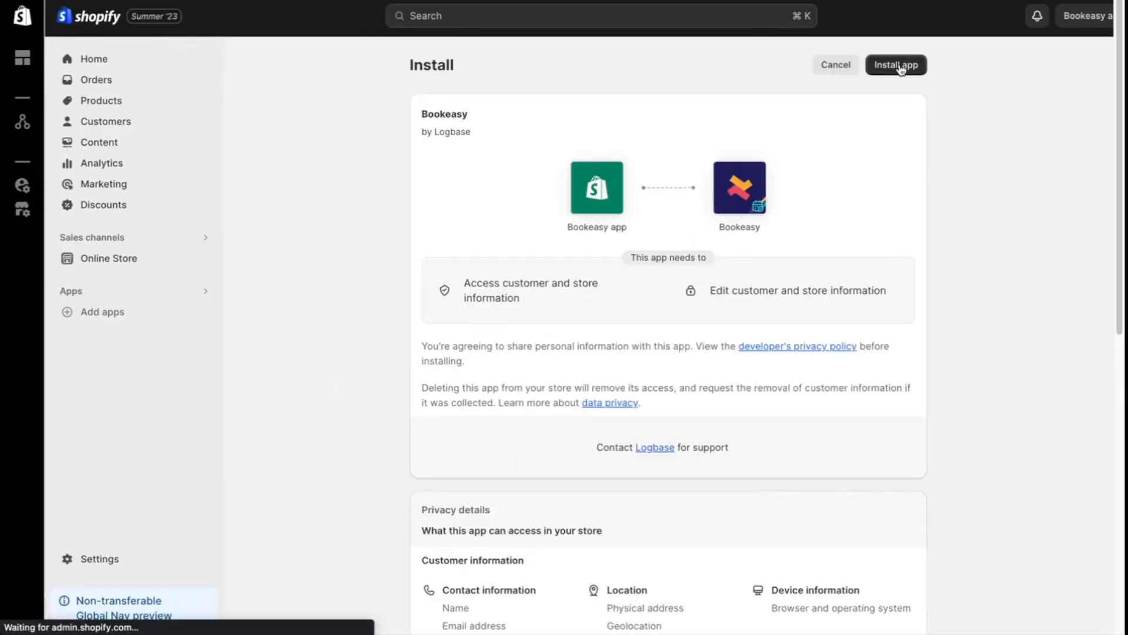
Step: Approve the Bookeasy install and link the Ducati 1199 Panigale S to a new appointment
left_click(896, 65)
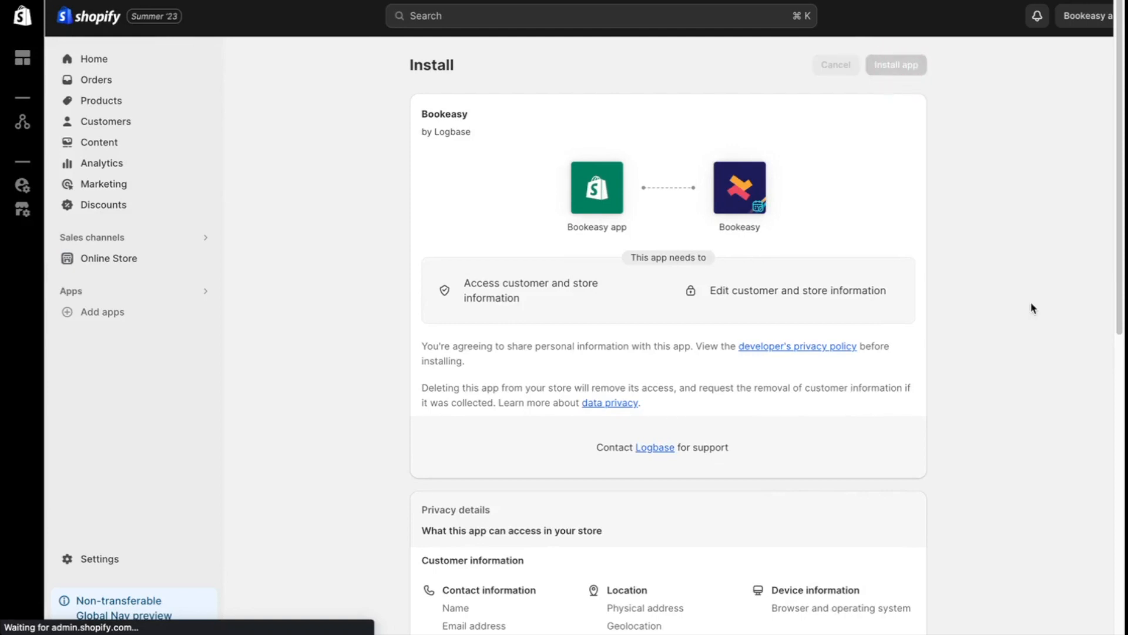
left_click(896, 65)
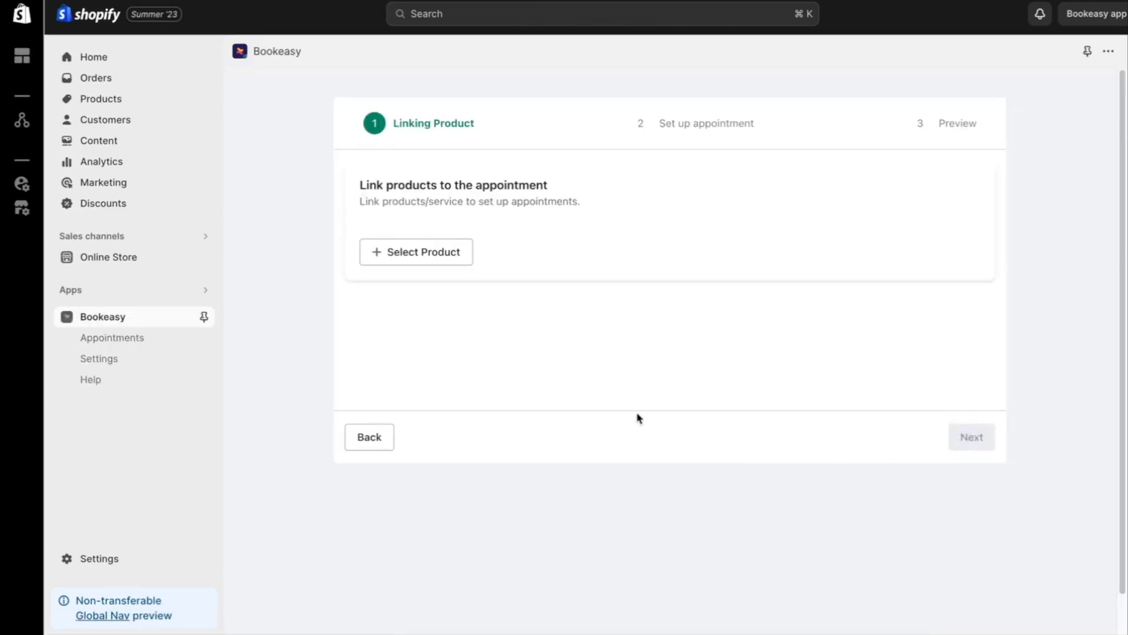
mouse_move(550, 383)
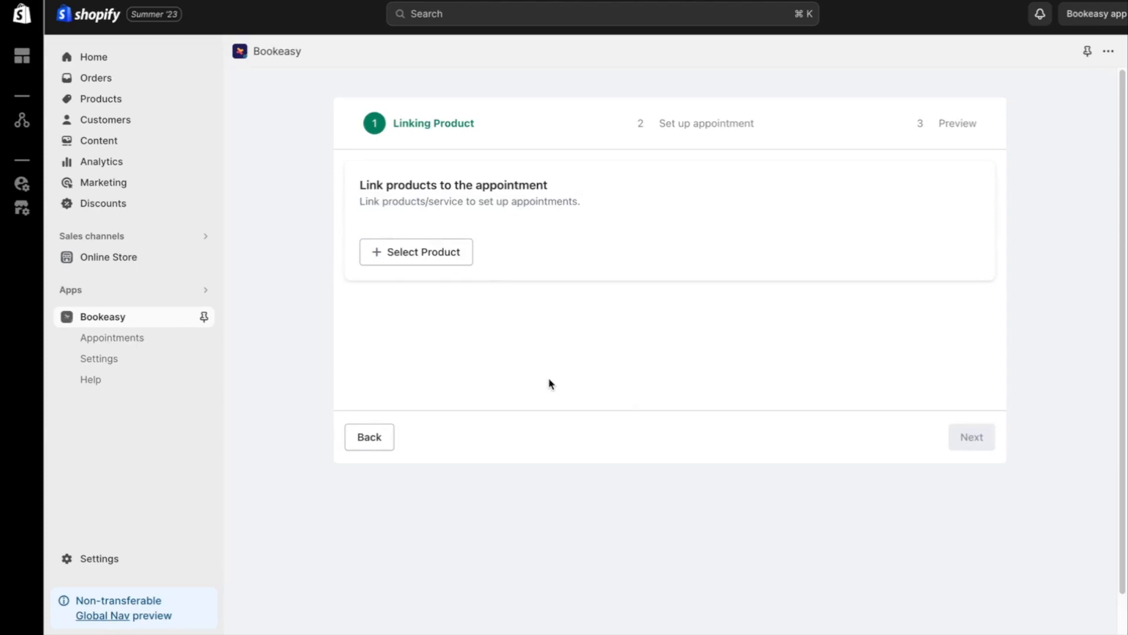
left_click(416, 252)
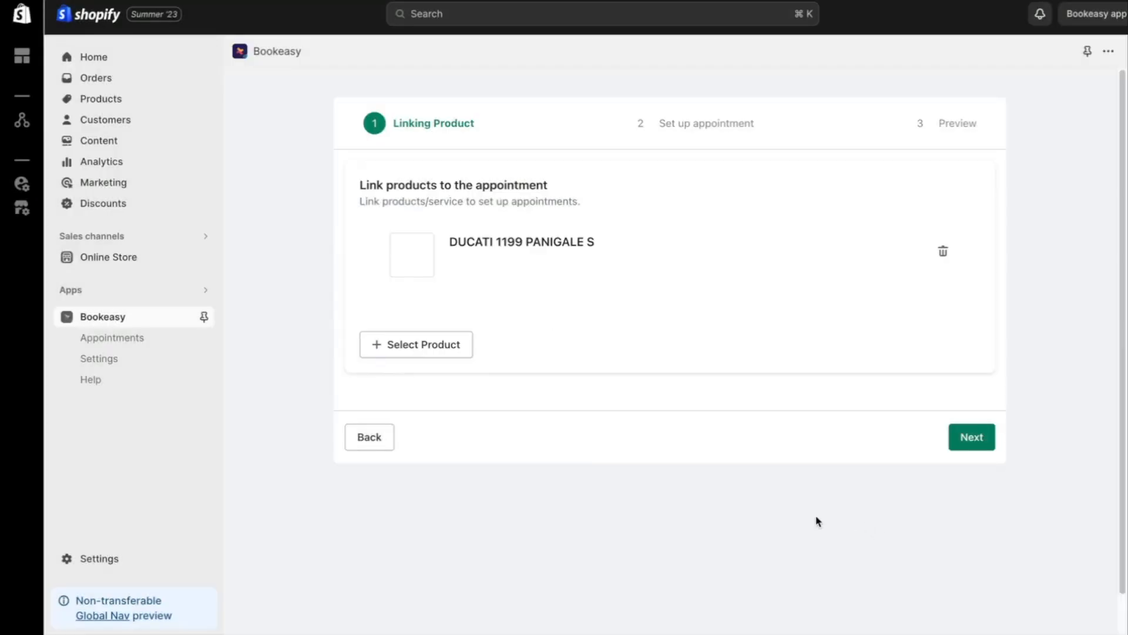
left_click(971, 436)
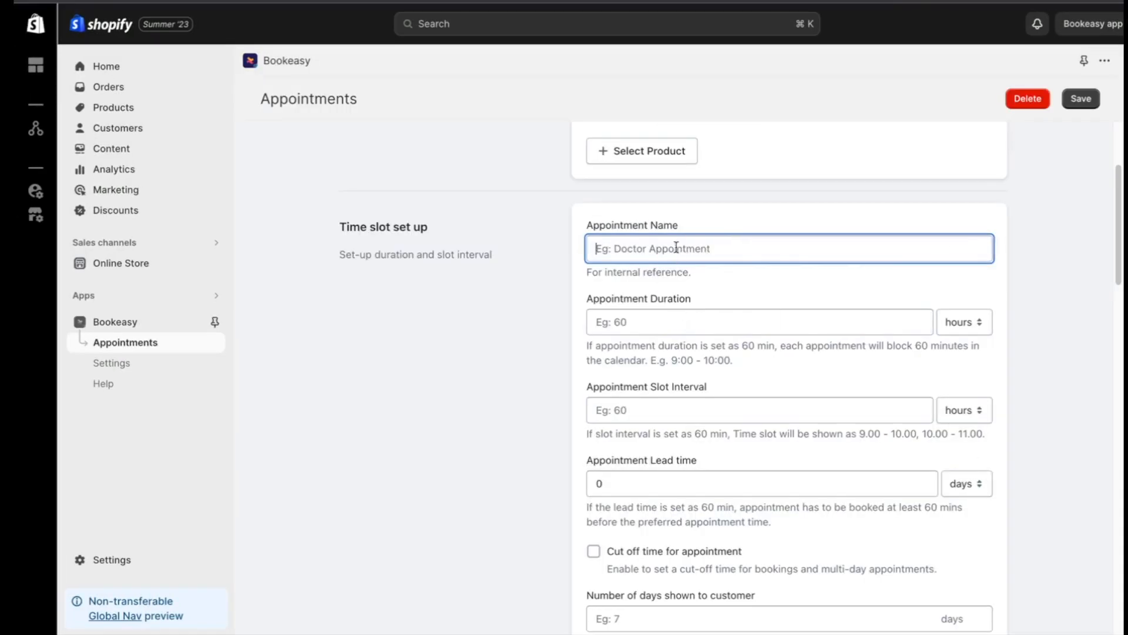
Step: Name the appointment 'Ducati Bike Rental' with an 8-hour duration and 1-hour slot interval
type("Ducati Bike Rental")
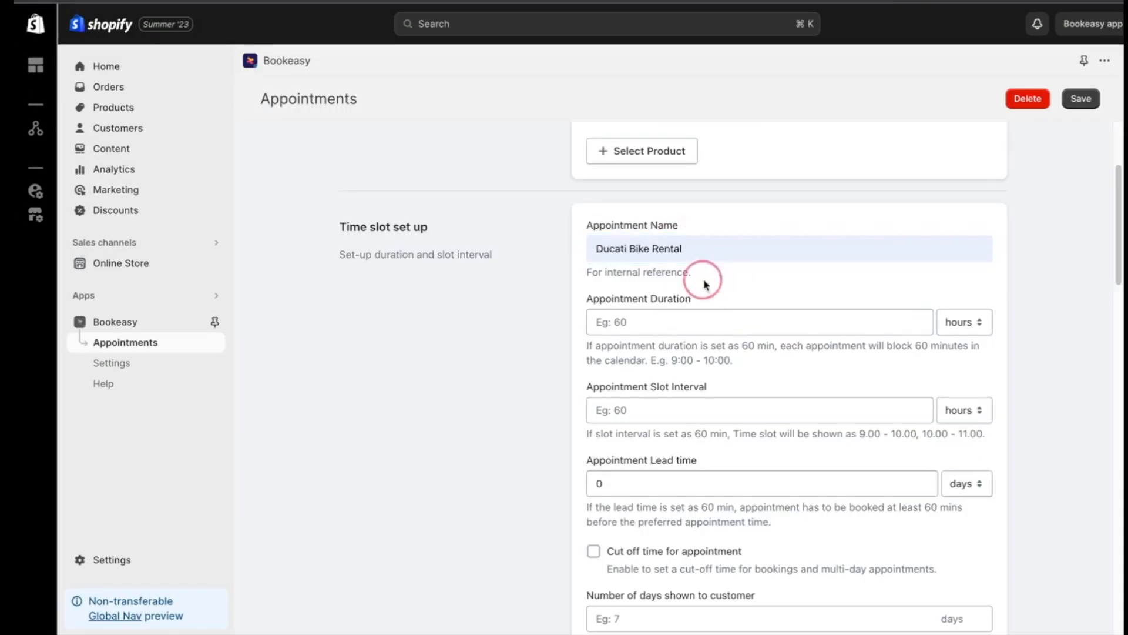
left_click(759, 321)
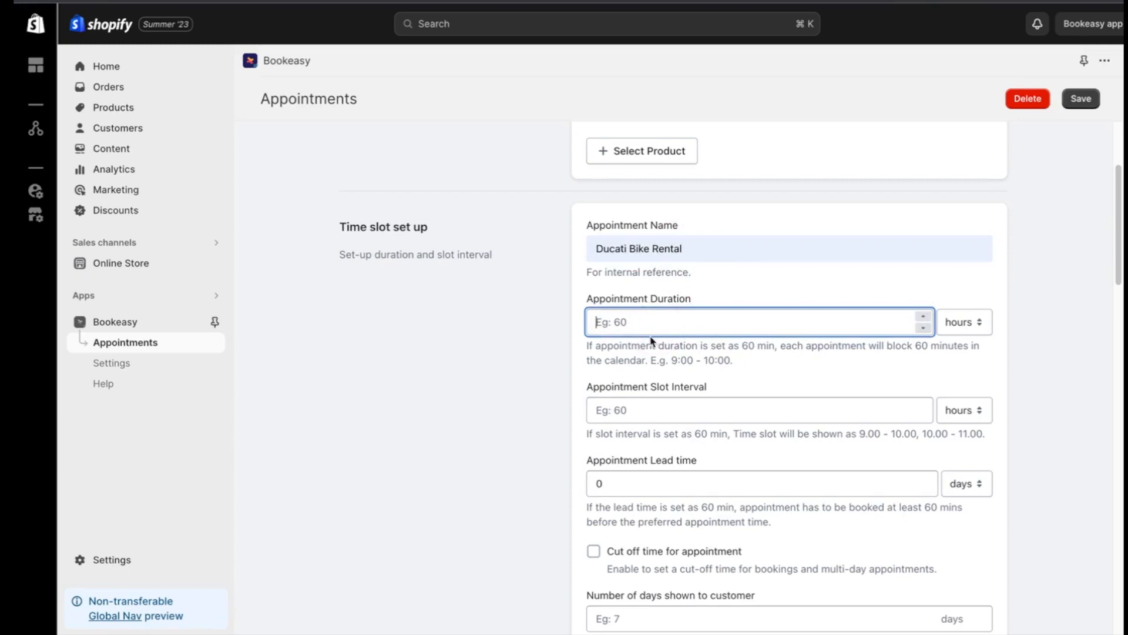
type("8")
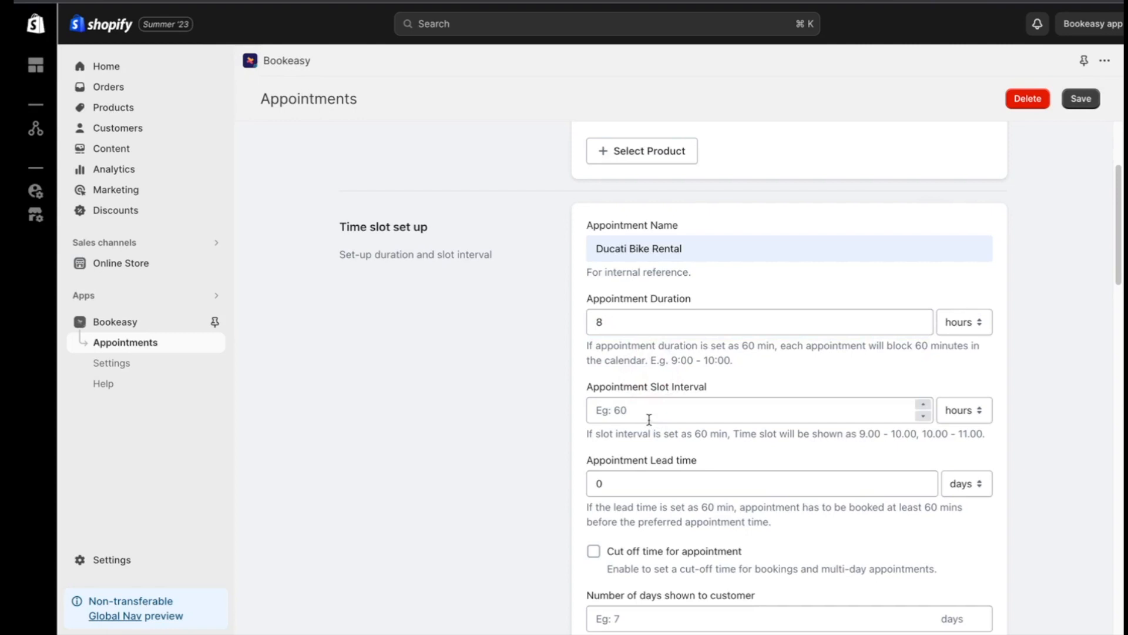
left_click(623, 411)
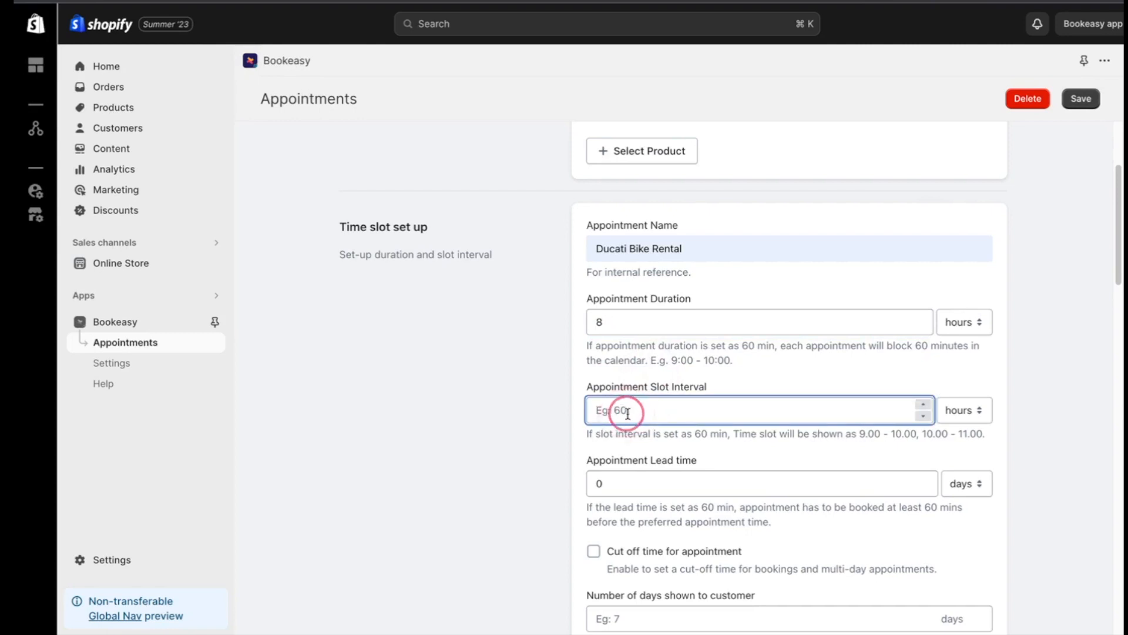
type("1")
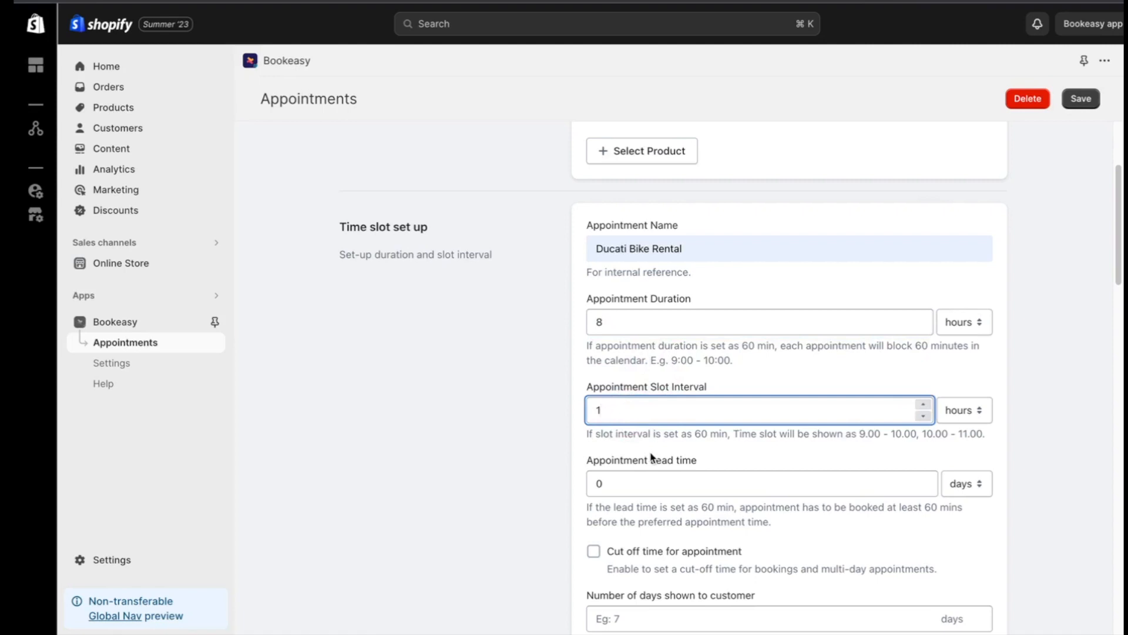
Step: Set a 2-day lead time and 30 bookable days shown
left_click(650, 450)
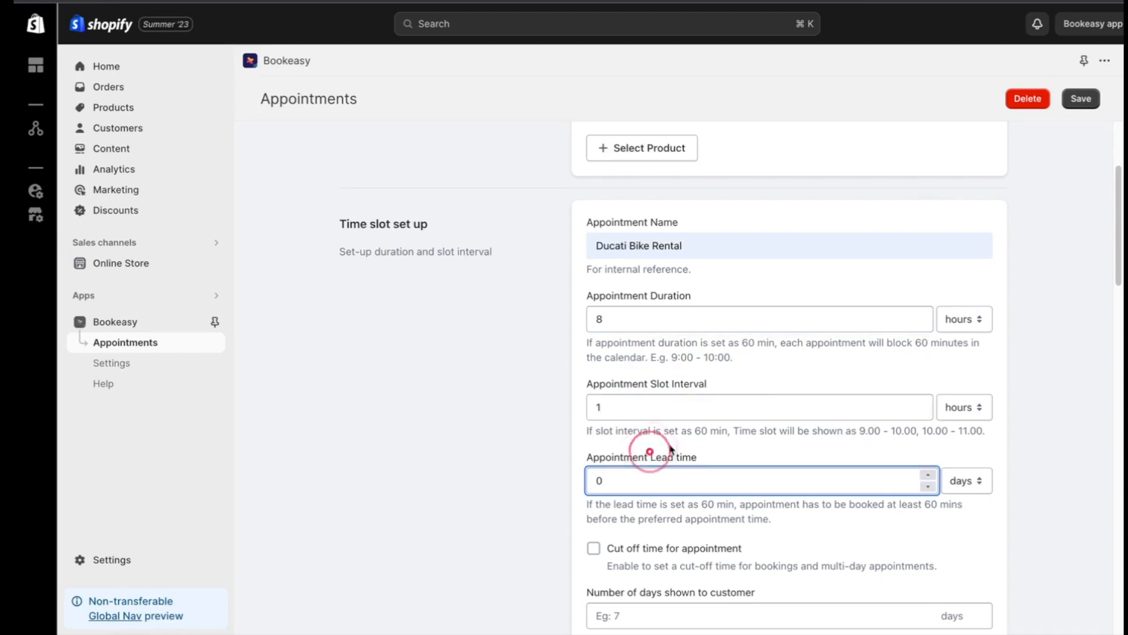
scroll("down", 3)
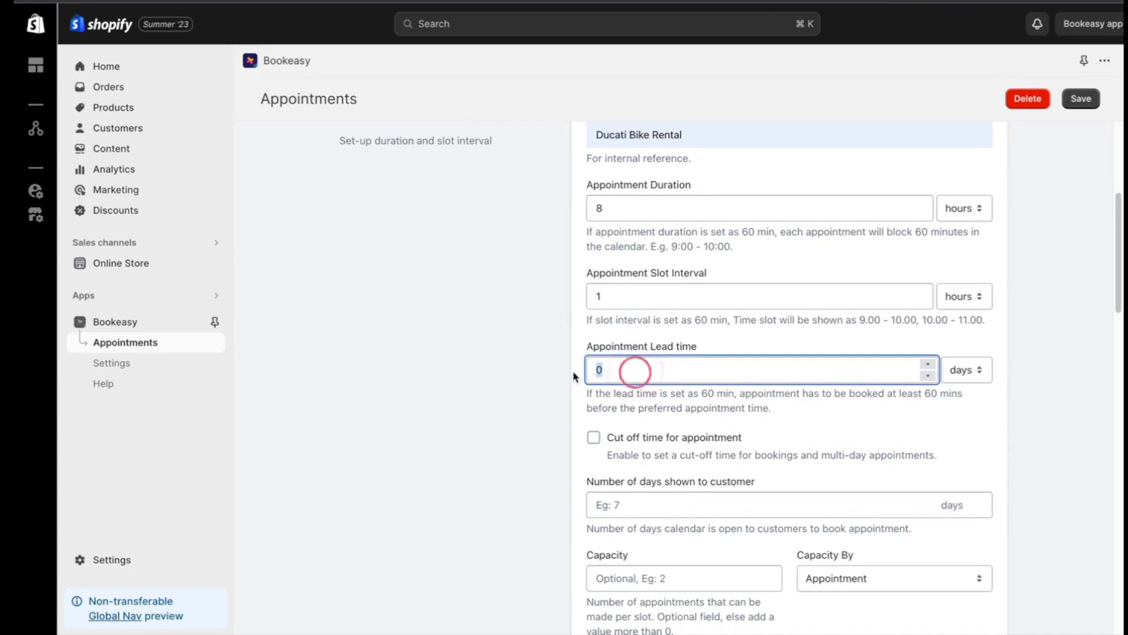
type("2")
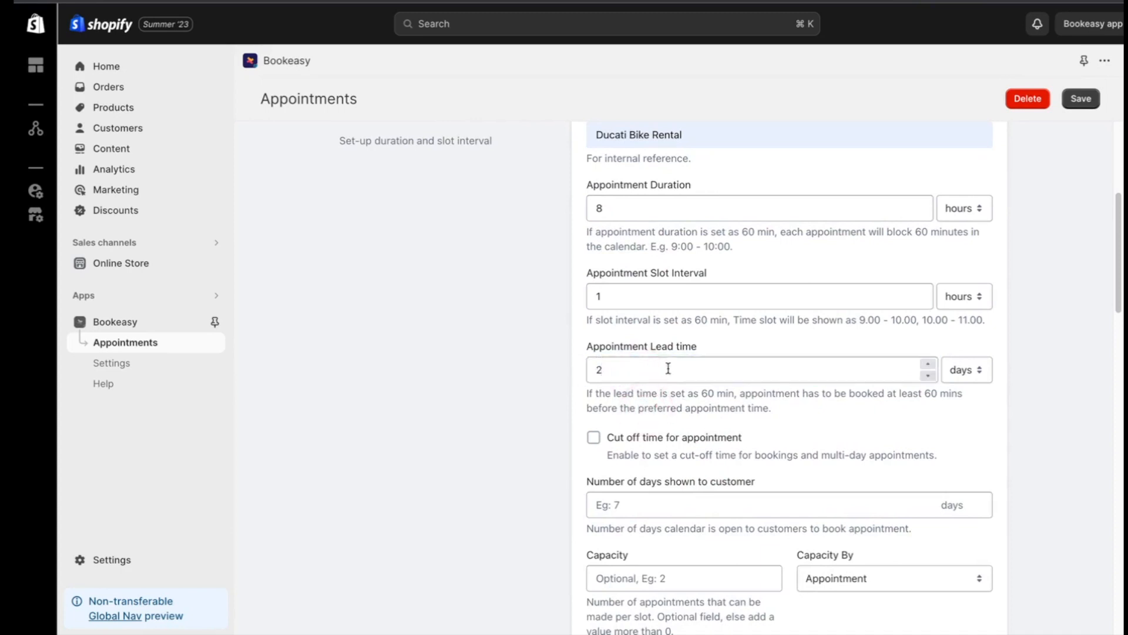
scroll("down", 3)
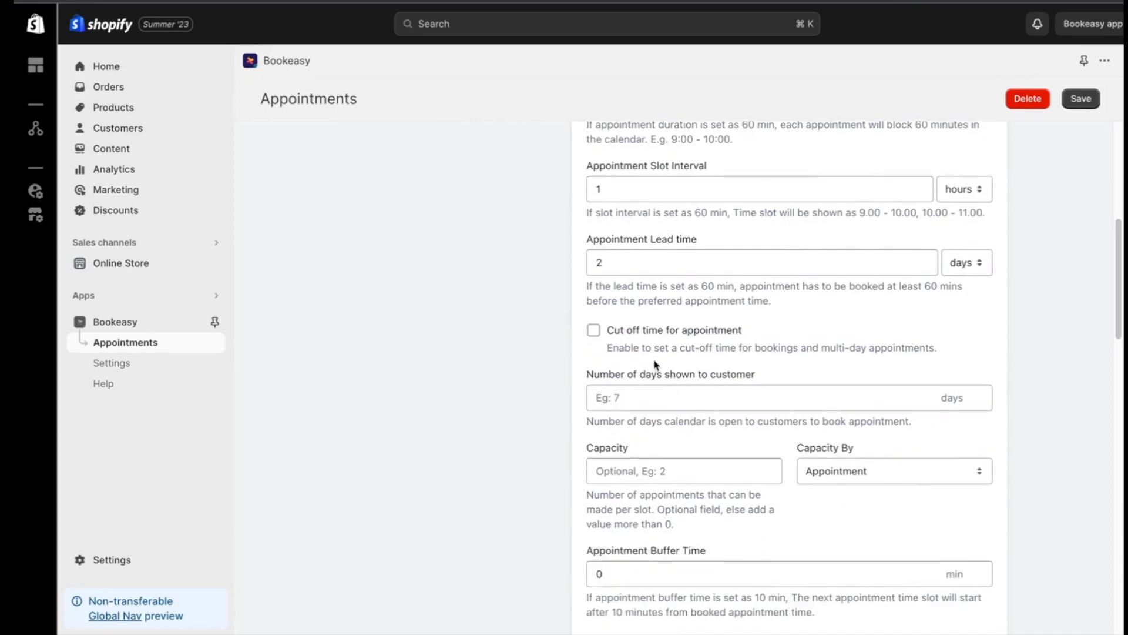
left_click(639, 270)
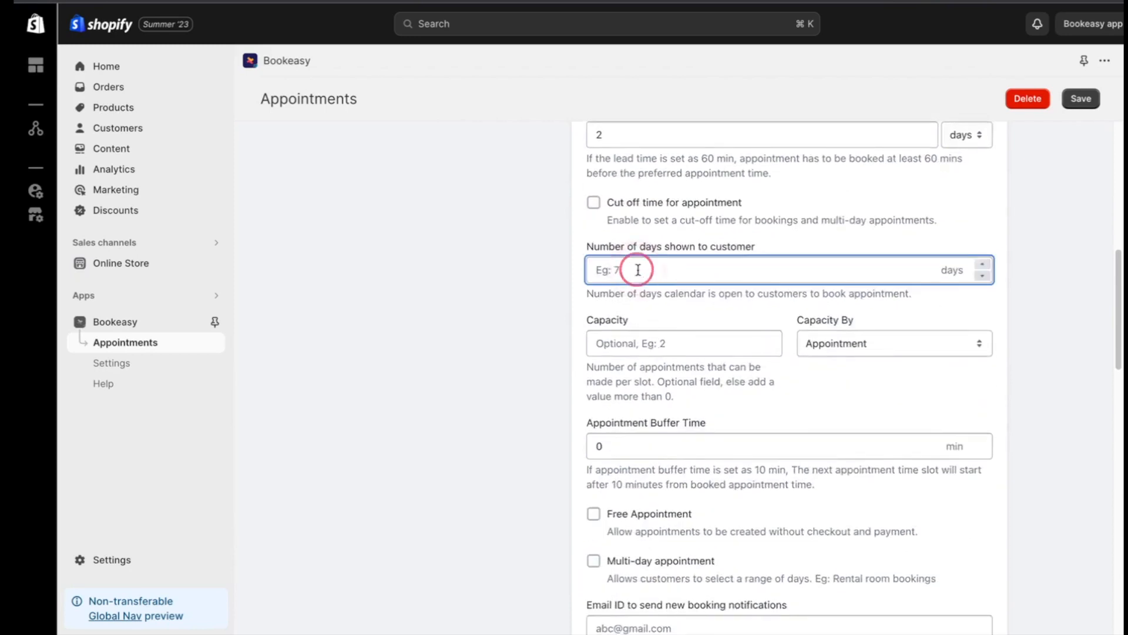
type("30")
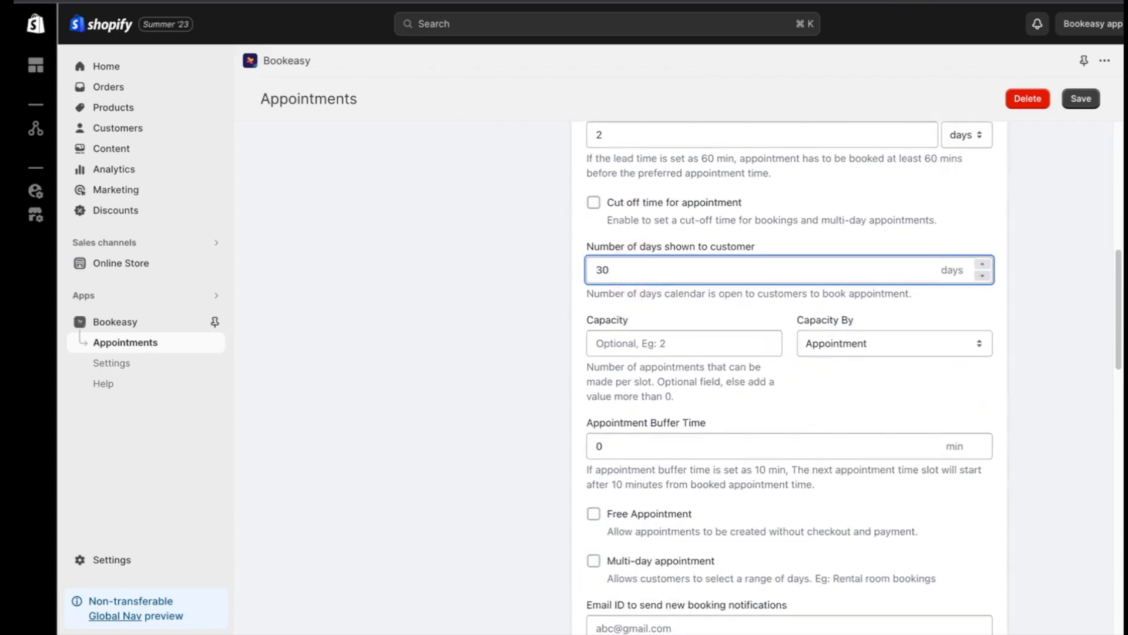
left_click(644, 294)
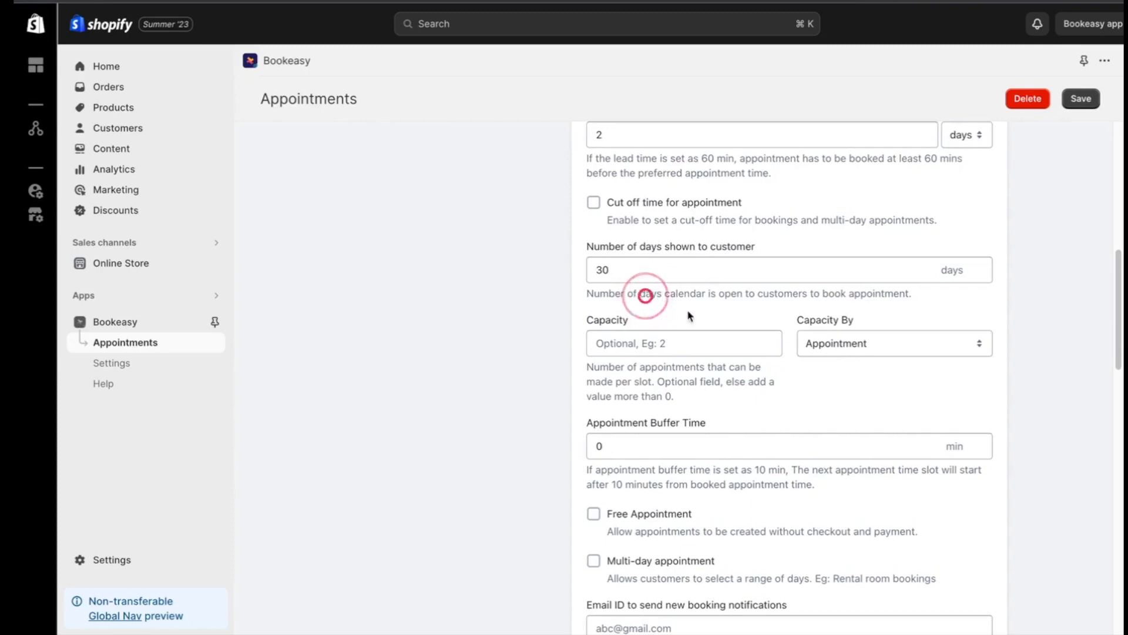
scroll("down", 3)
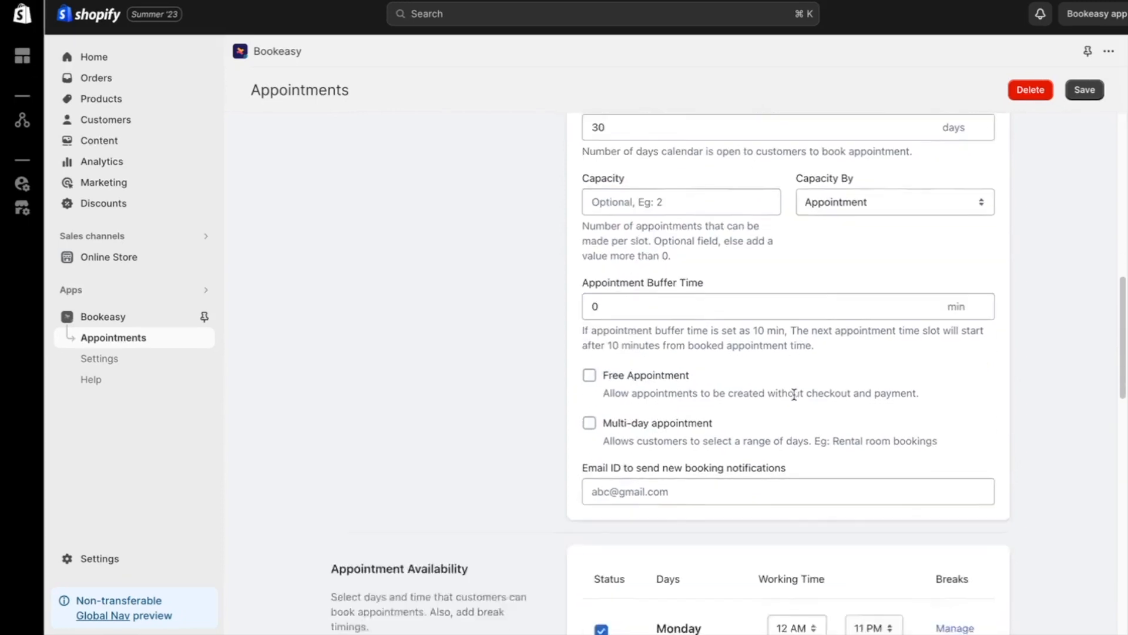
Step: Extend Wednesday's availability to end at 11 PM like the other days
scroll("down", 3)
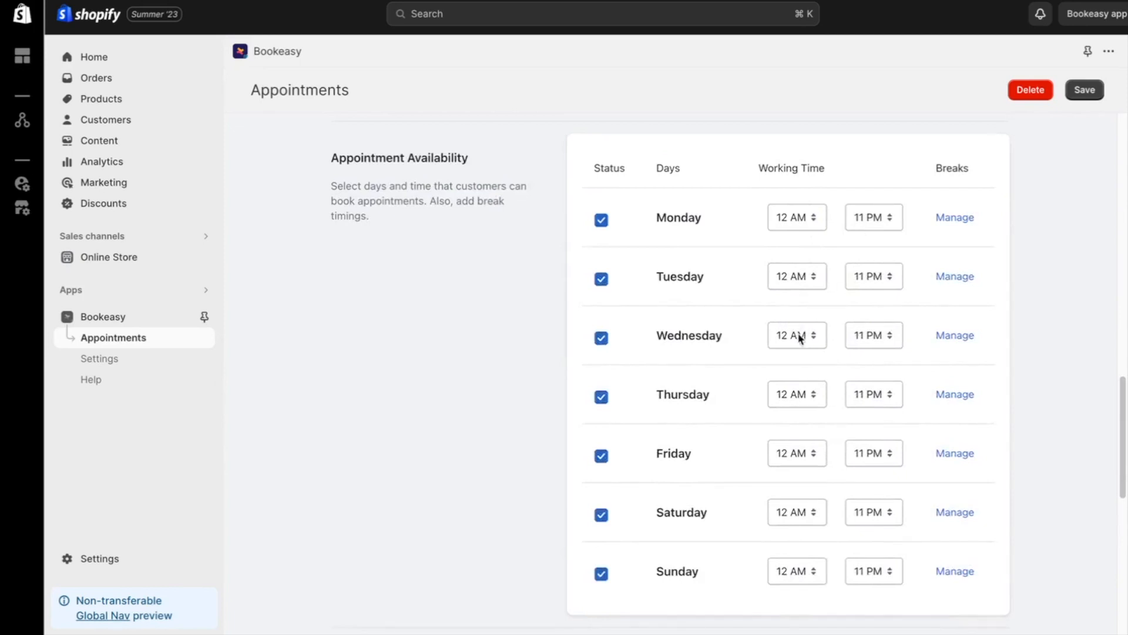
left_click(797, 335)
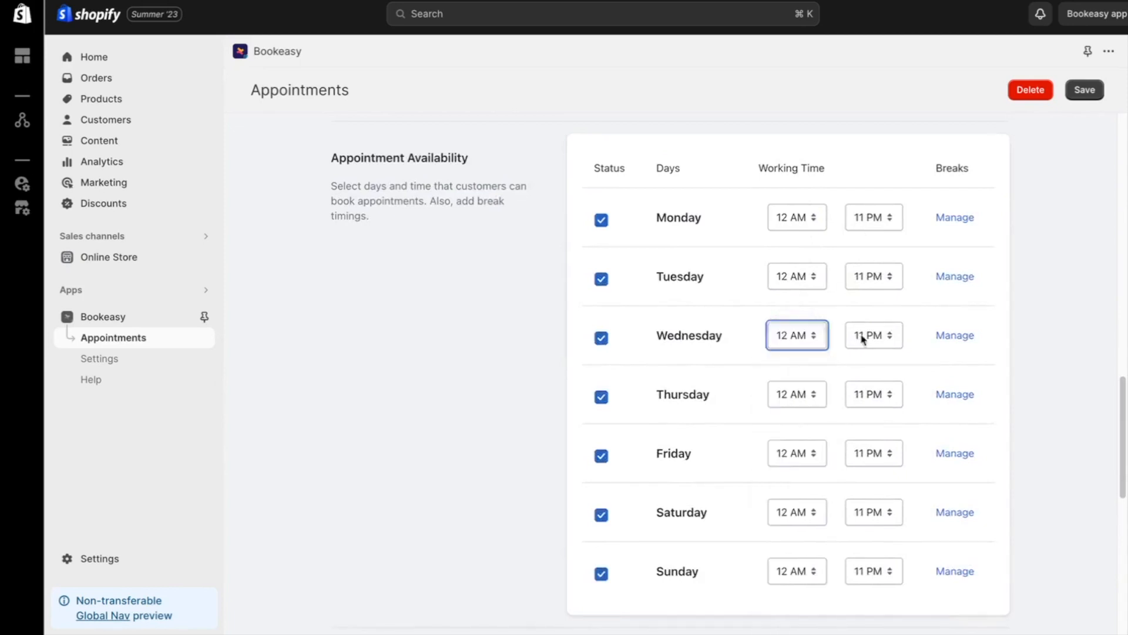
left_click(875, 335)
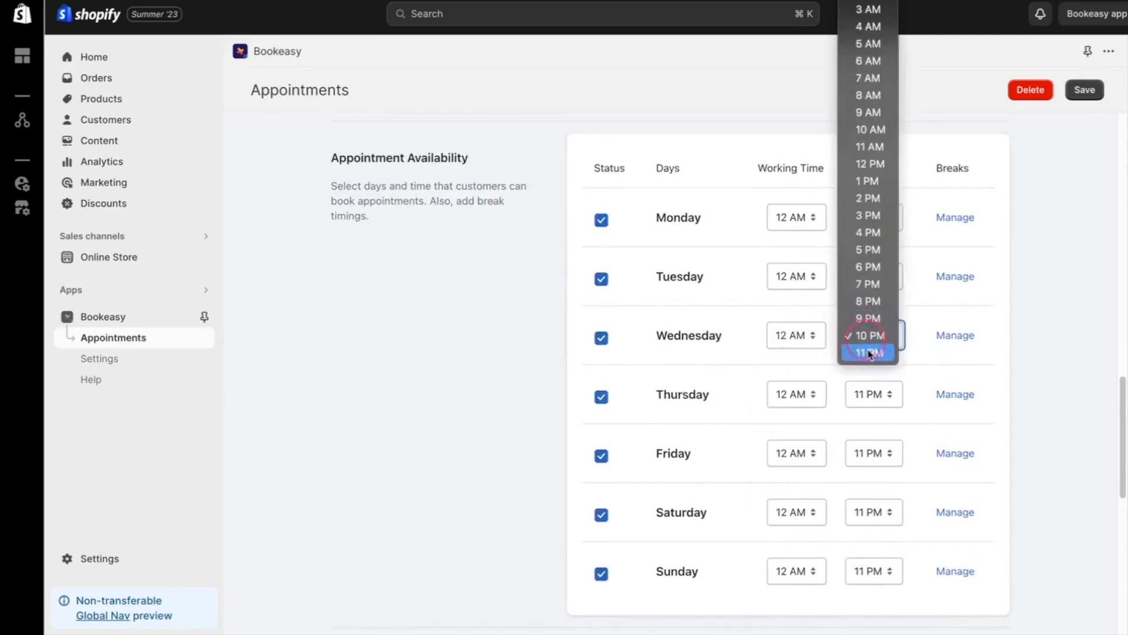
left_click(868, 352)
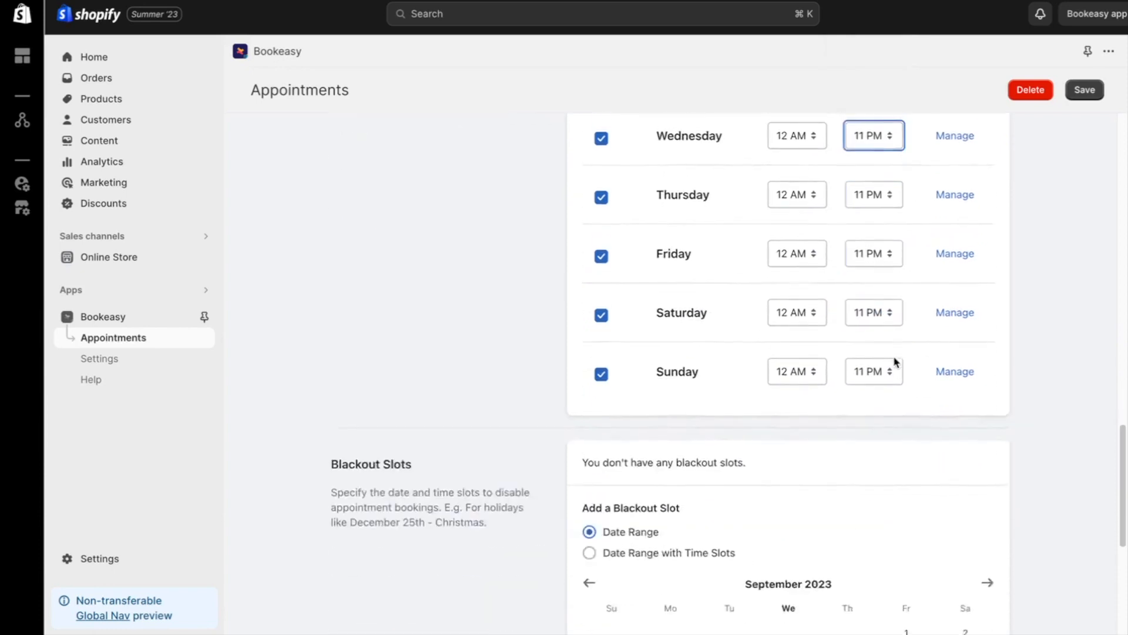
scroll("down", 3)
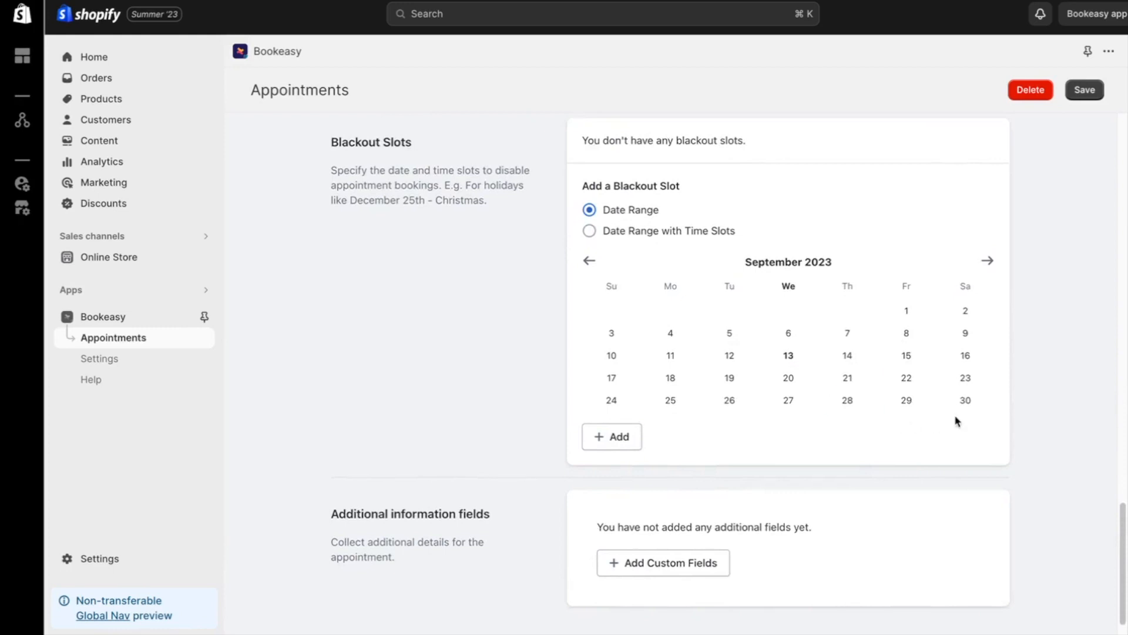
Step: Add September 24, 2023 as a blackout slot
left_click(611, 399)
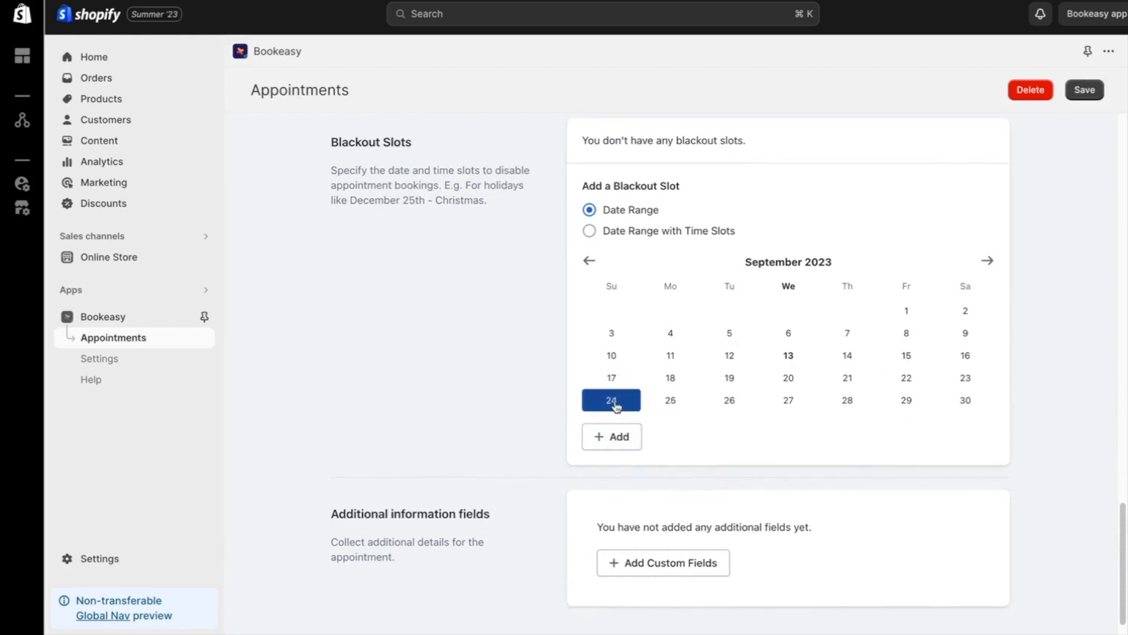
left_click(611, 436)
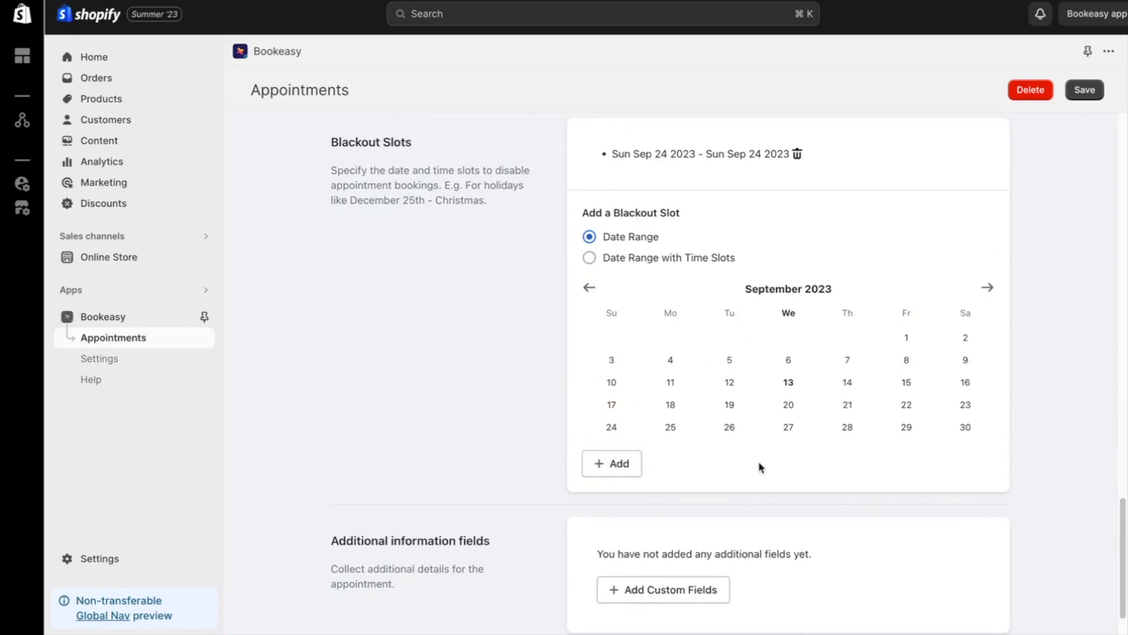
left_click(697, 532)
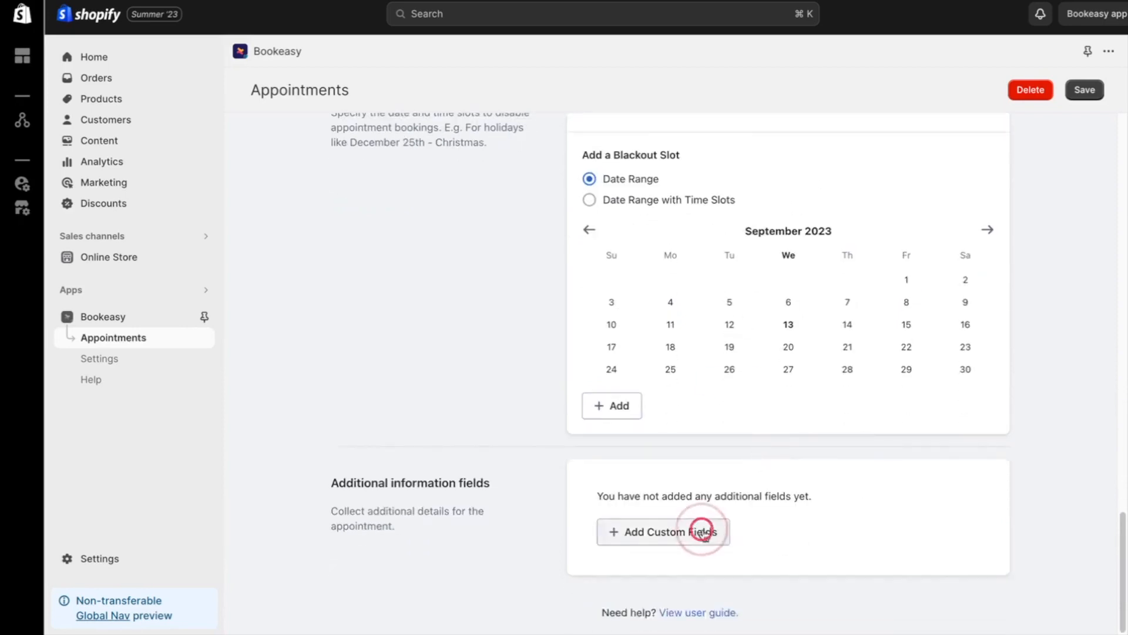
Step: Add a mandatory custom field asking for the driver's license number
left_click(694, 532)
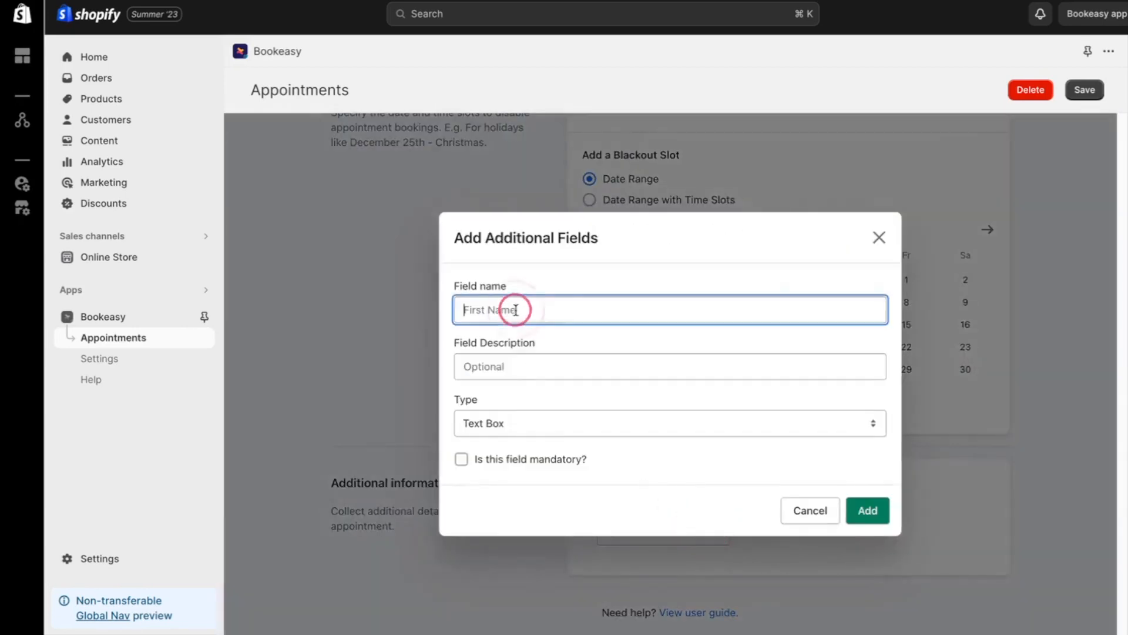
type("Provide your driver's license number")
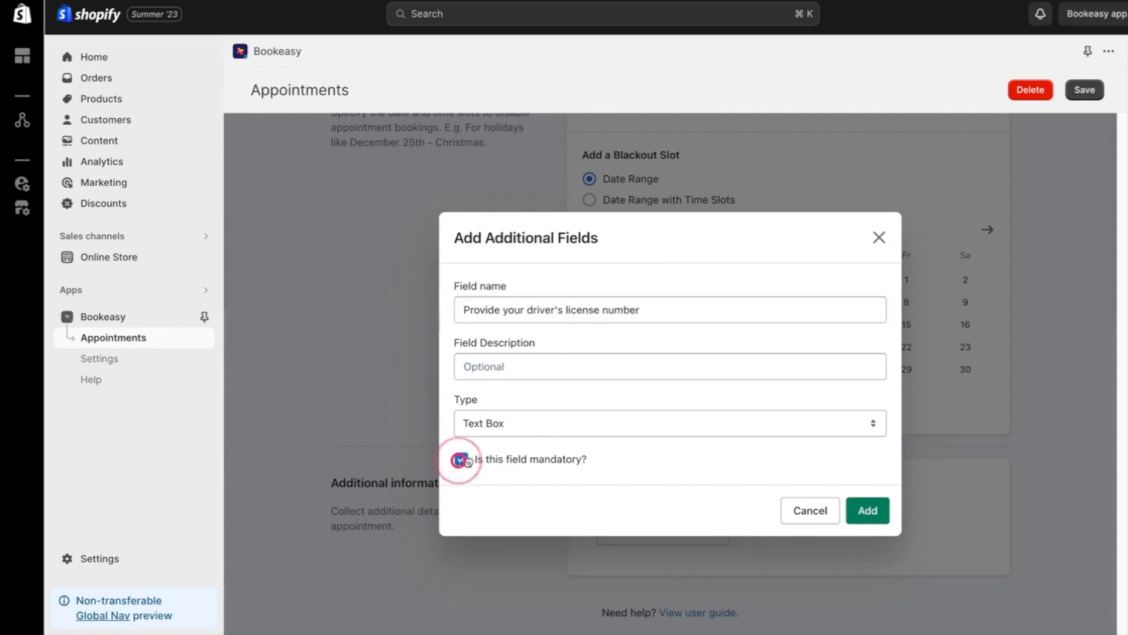
left_click(461, 460)
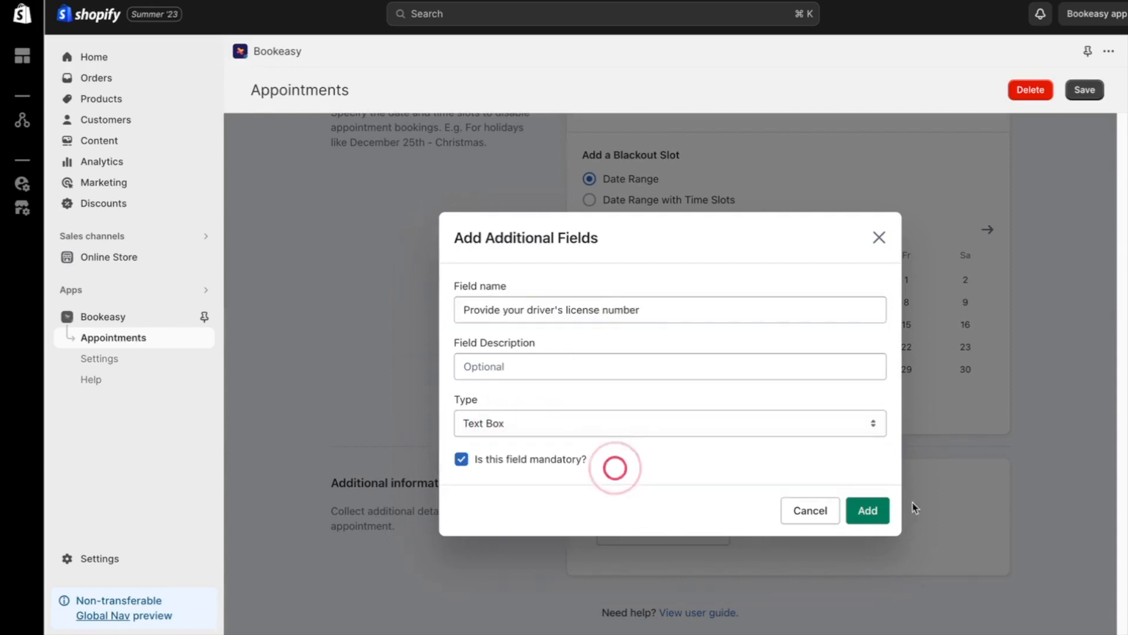
left_click(867, 510)
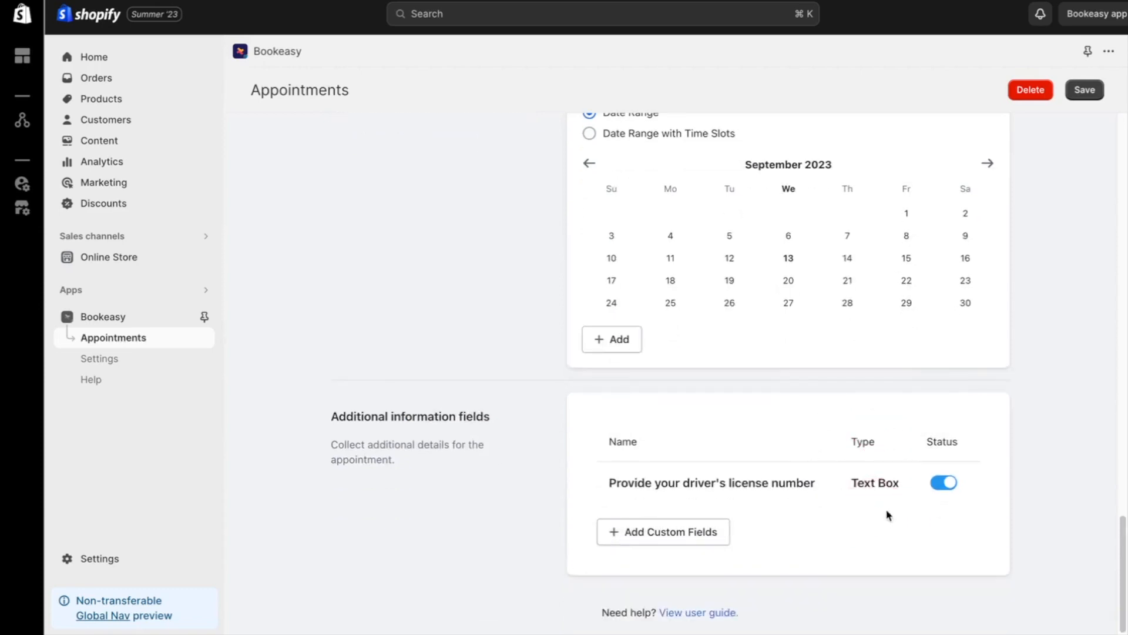
Step: Save the appointment settings and head to the online store
left_click(1084, 89)
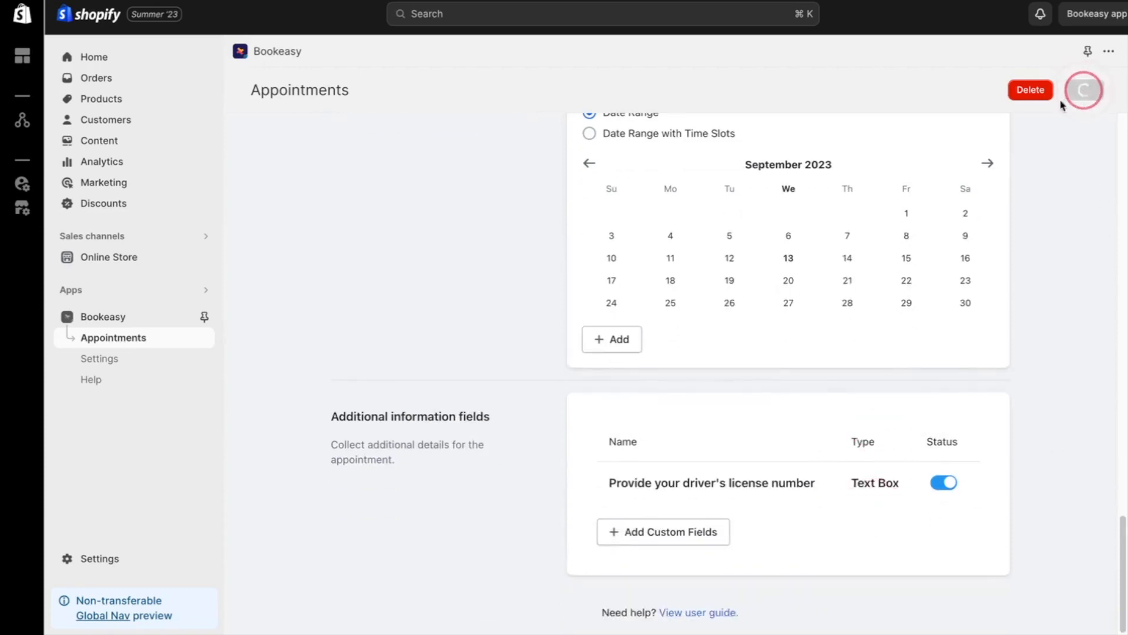
left_click(1087, 90)
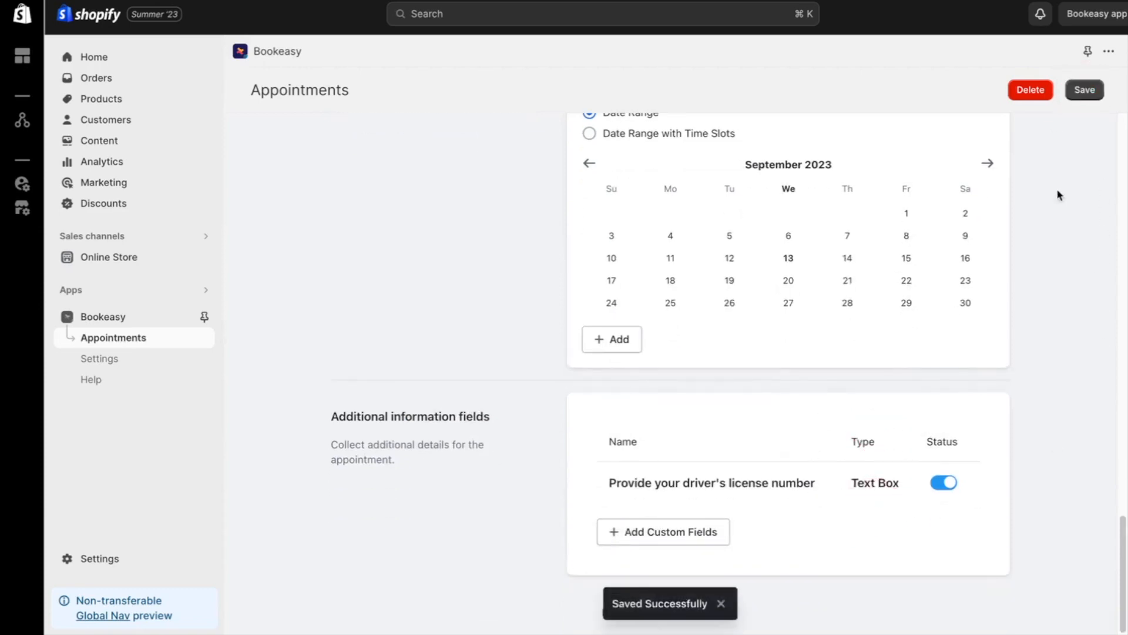
mouse_move(204, 257)
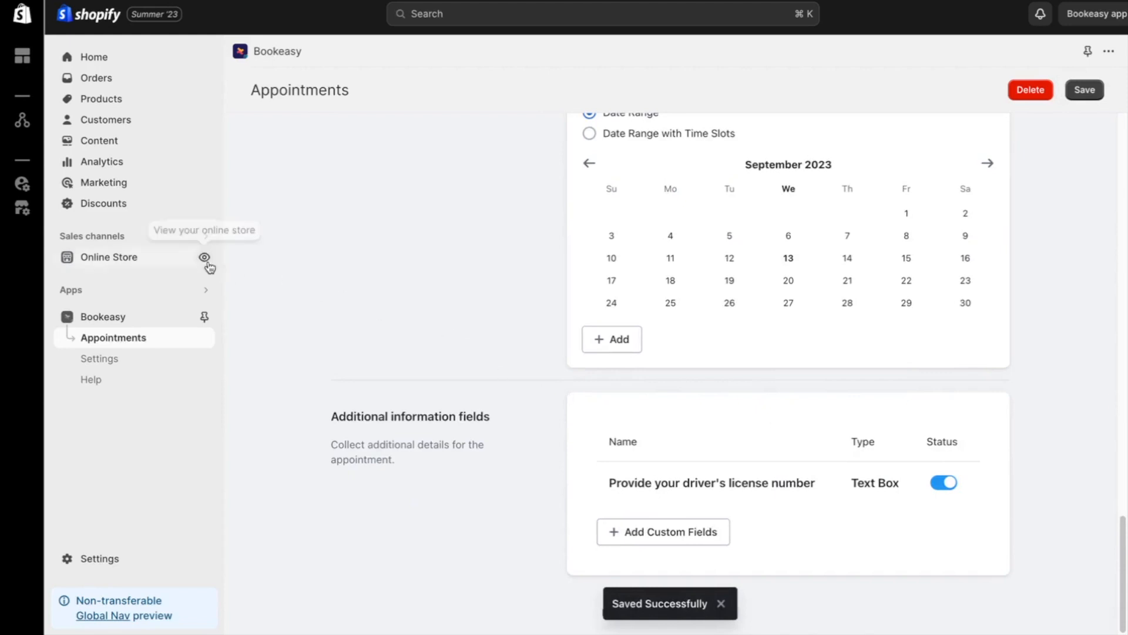
left_click(205, 258)
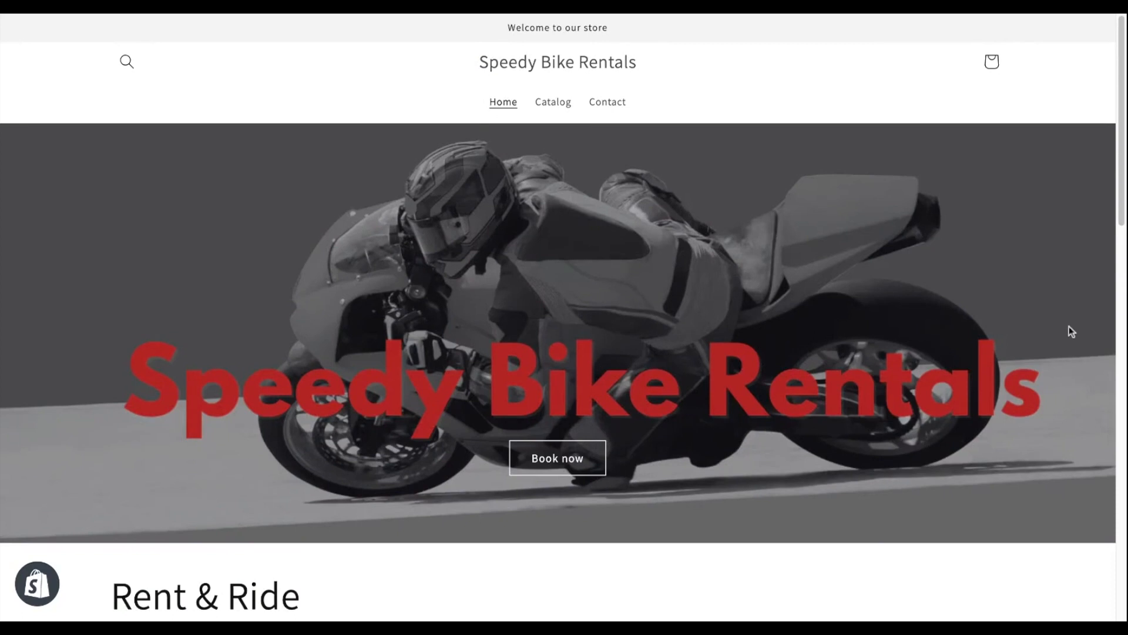
Step: Reach the Ducati listing and launch its Book Your Time window
scroll("down", 3)
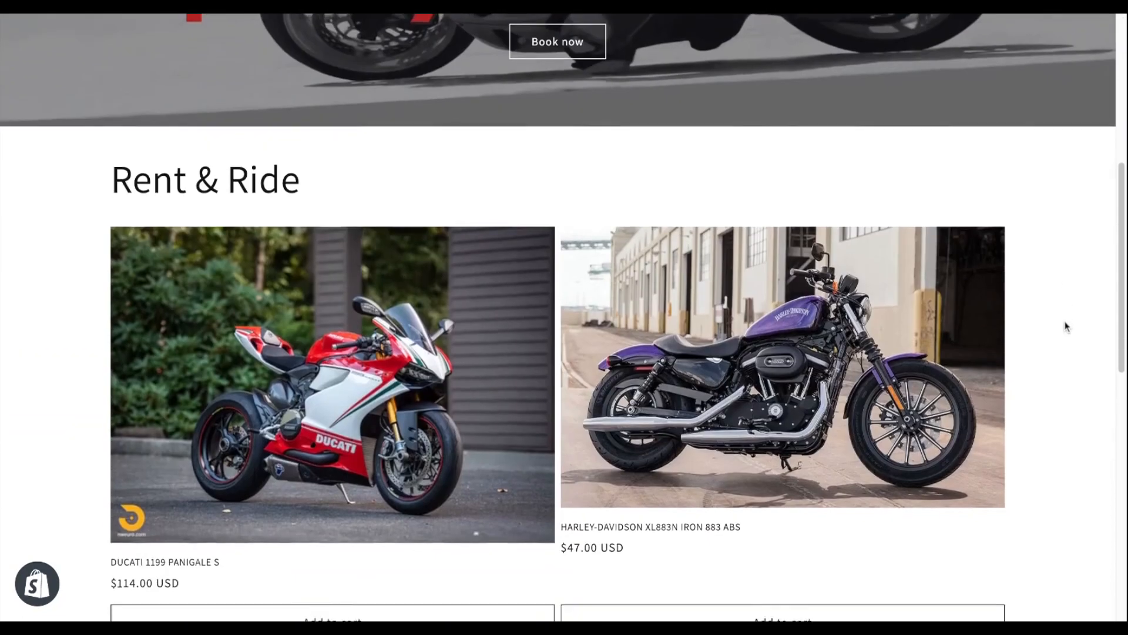
scroll("down", 3)
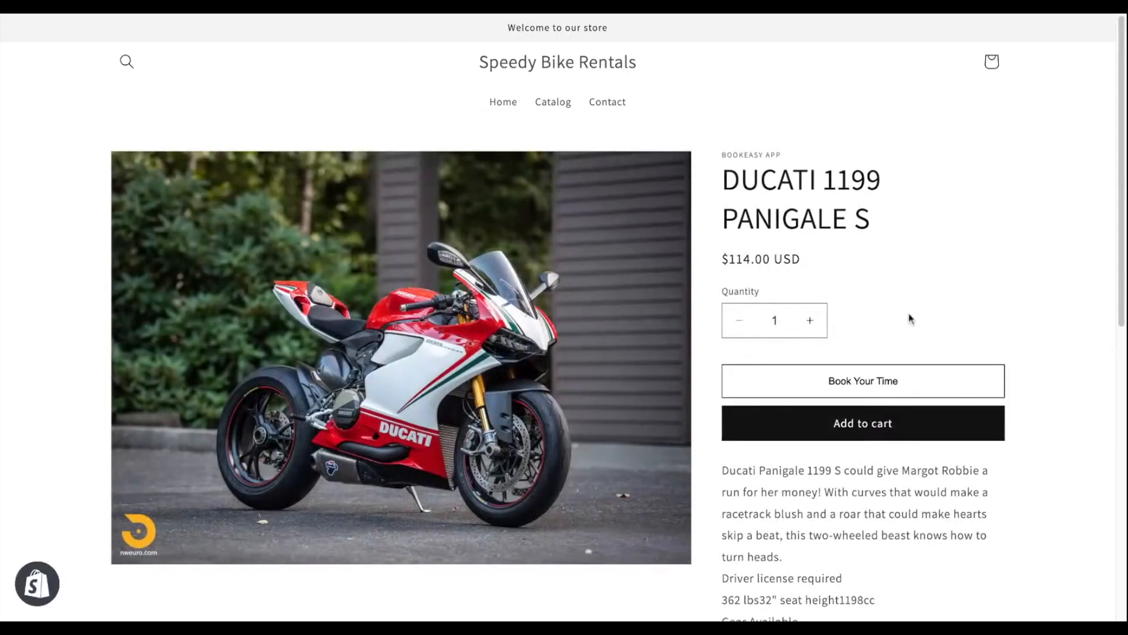
scroll("down", 3)
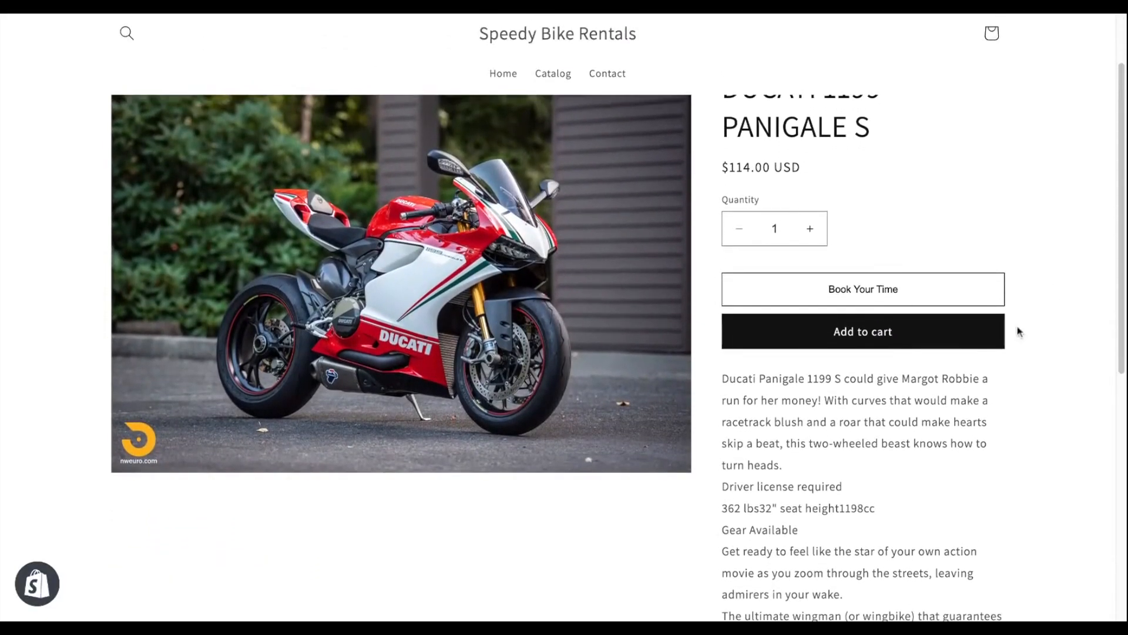
left_click(862, 289)
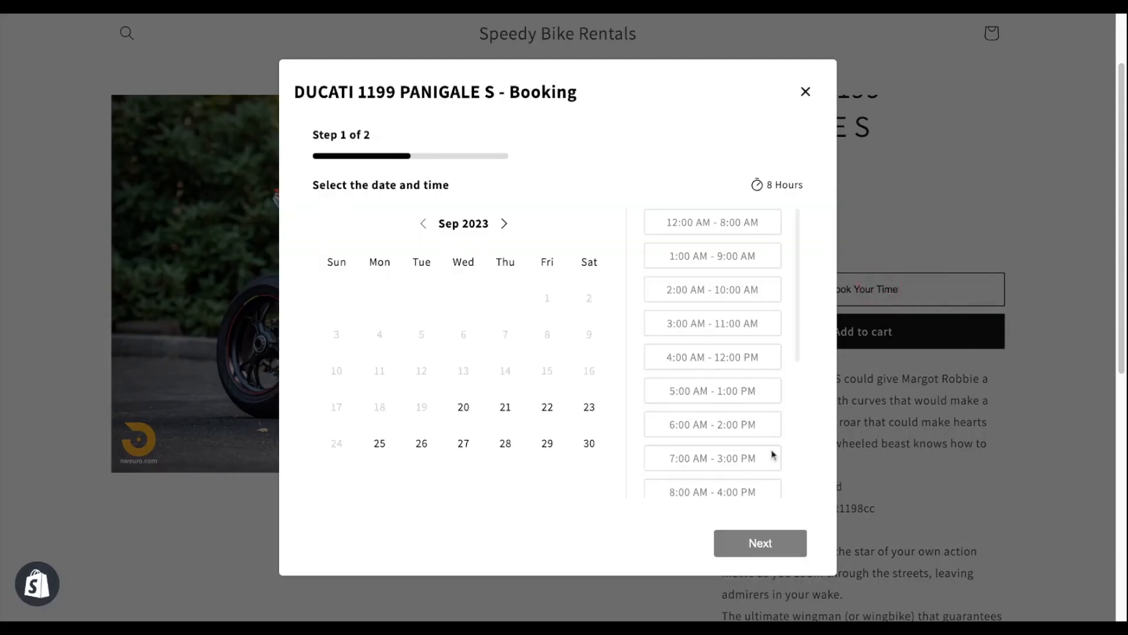
Step: Book Sep 20, 8:00 AM - 4:00 PM with license number 12367890 and confirm
left_click(463, 407)
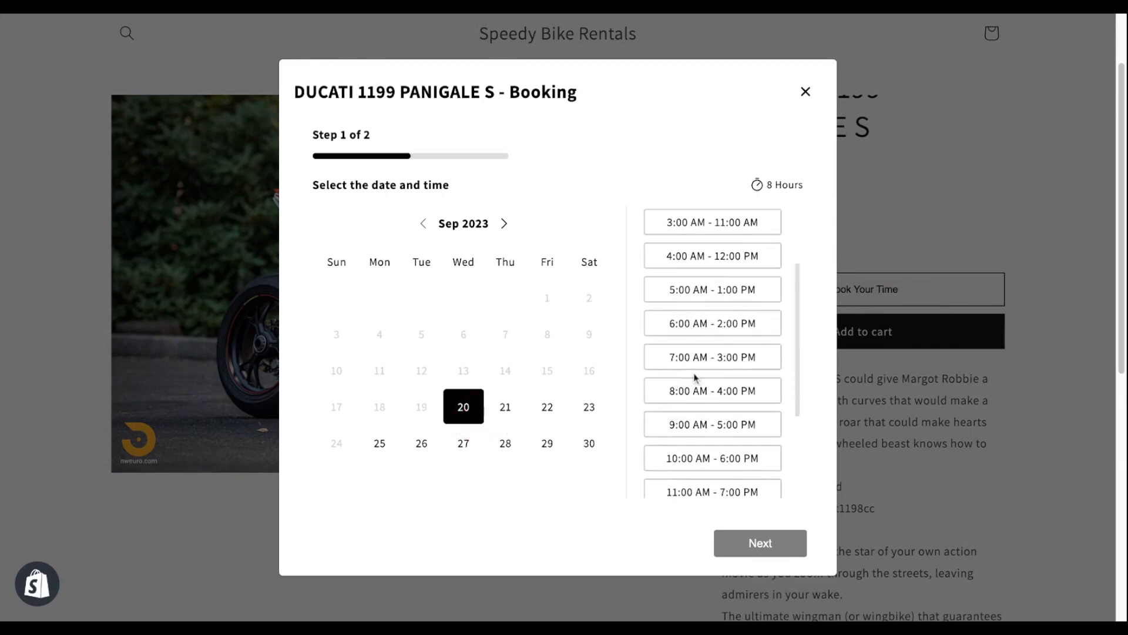
left_click(760, 543)
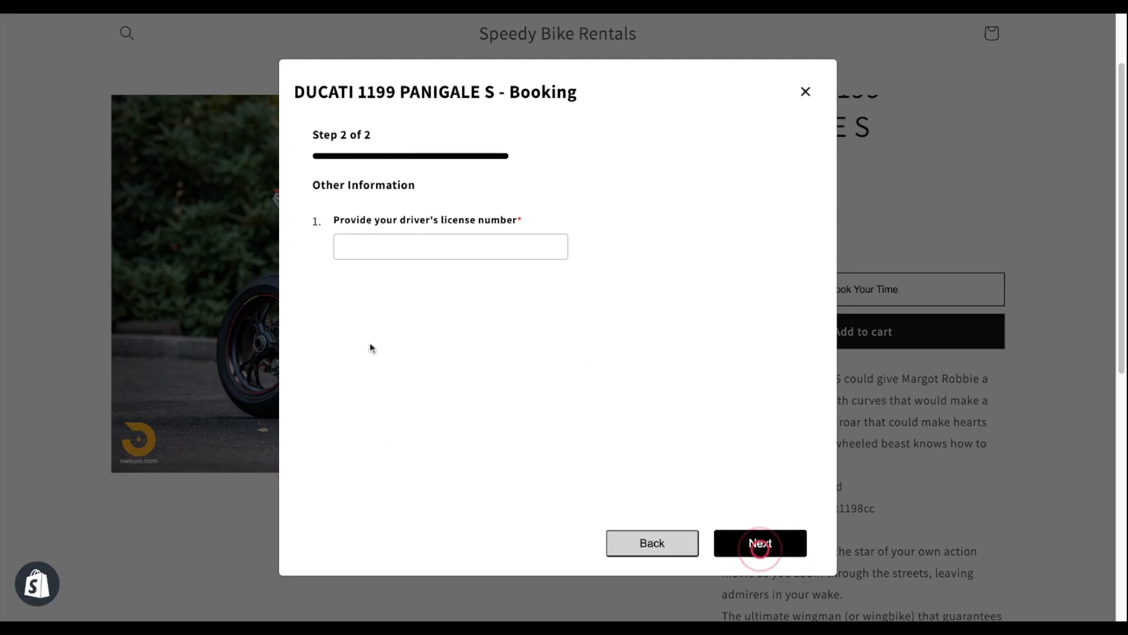
type("123")
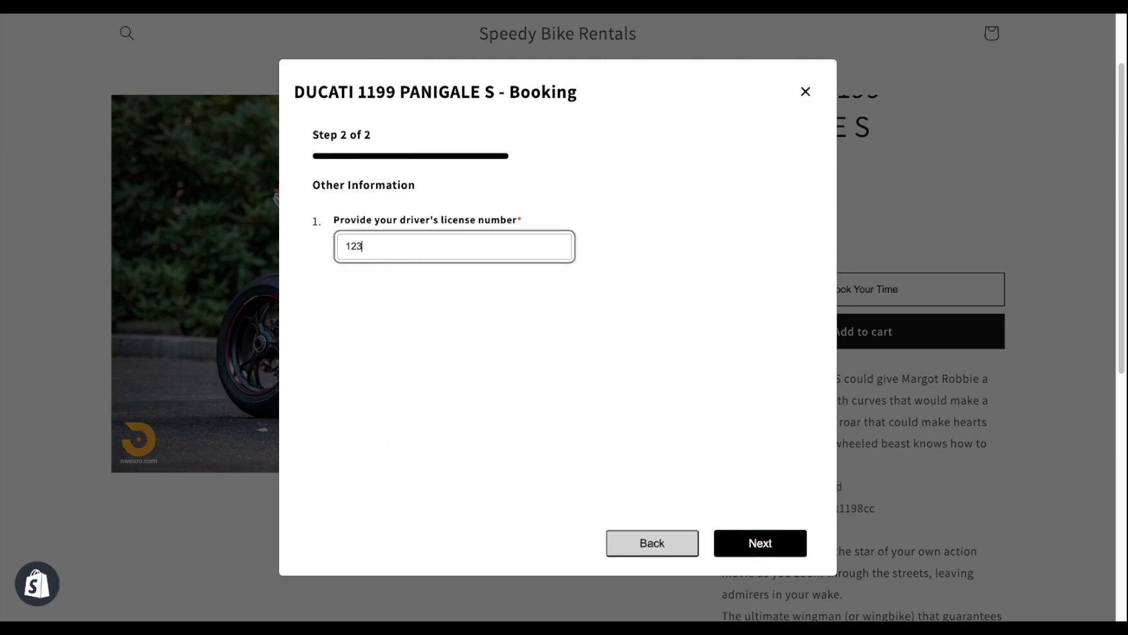
type("67890")
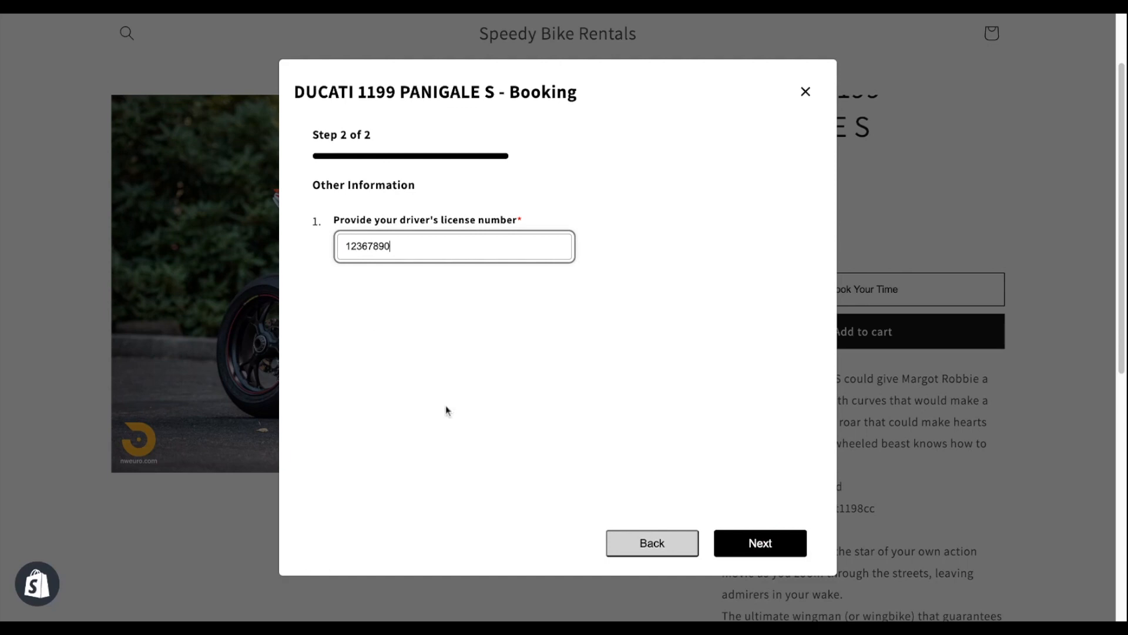
left_click(760, 543)
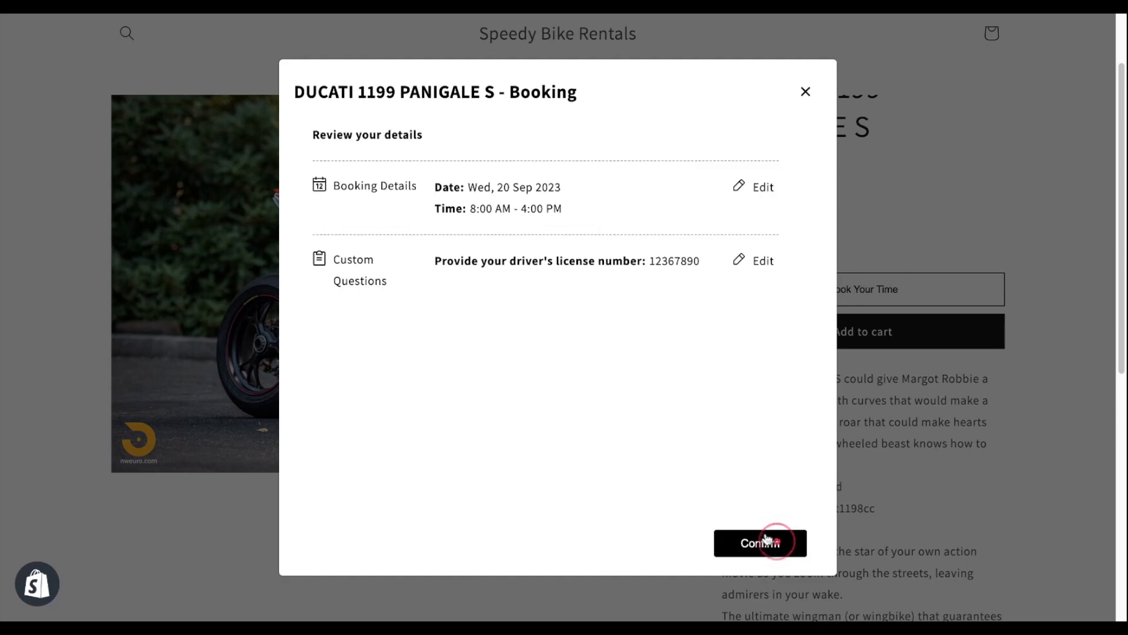
left_click(767, 543)
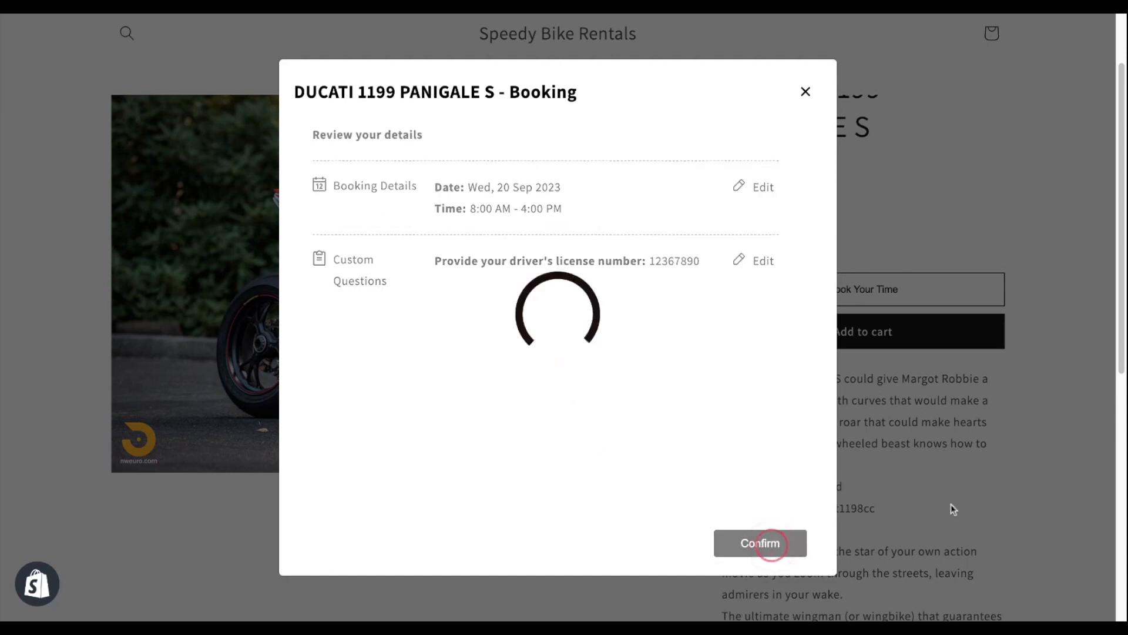
Step: Add the booked Ducati to the cart and view the $114.00 cart
left_click(760, 543)
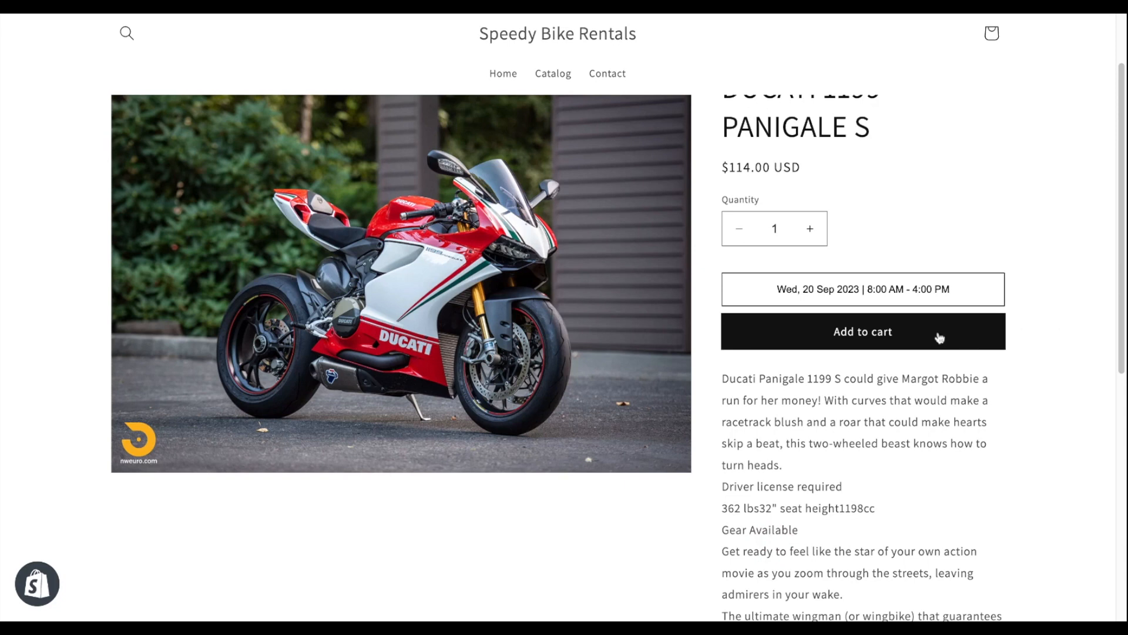
left_click(862, 331)
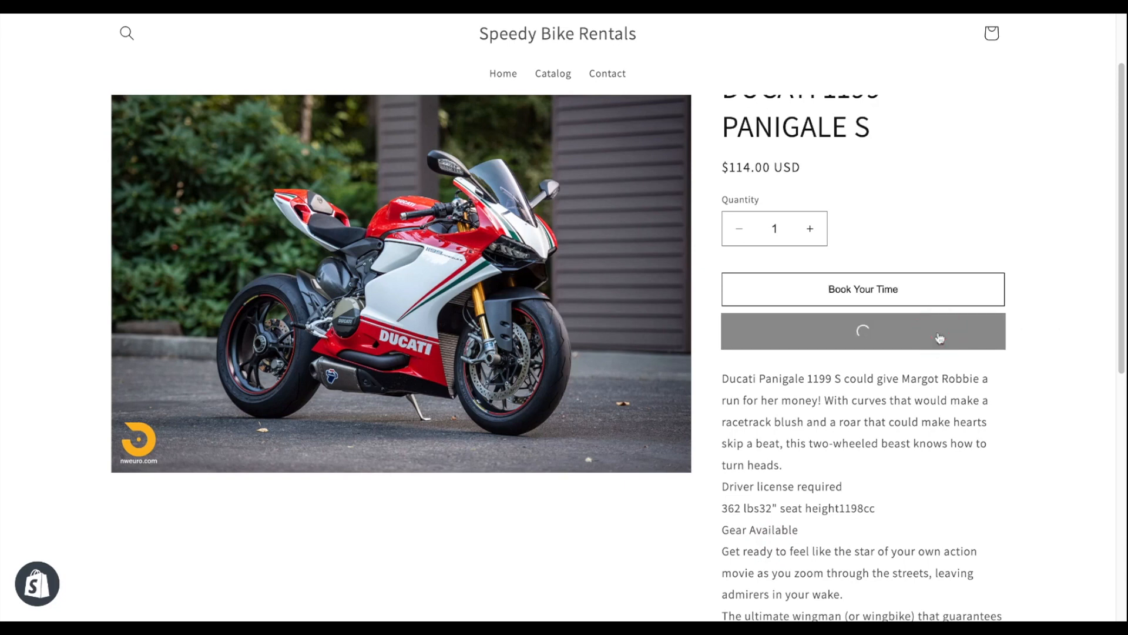
left_click(863, 331)
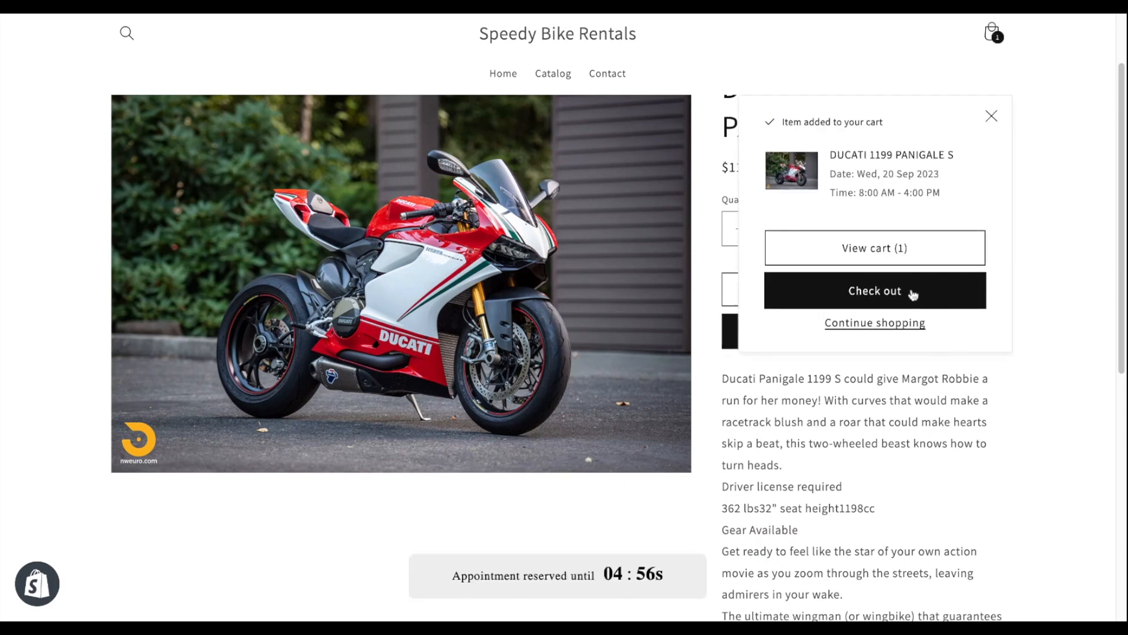
left_click(875, 248)
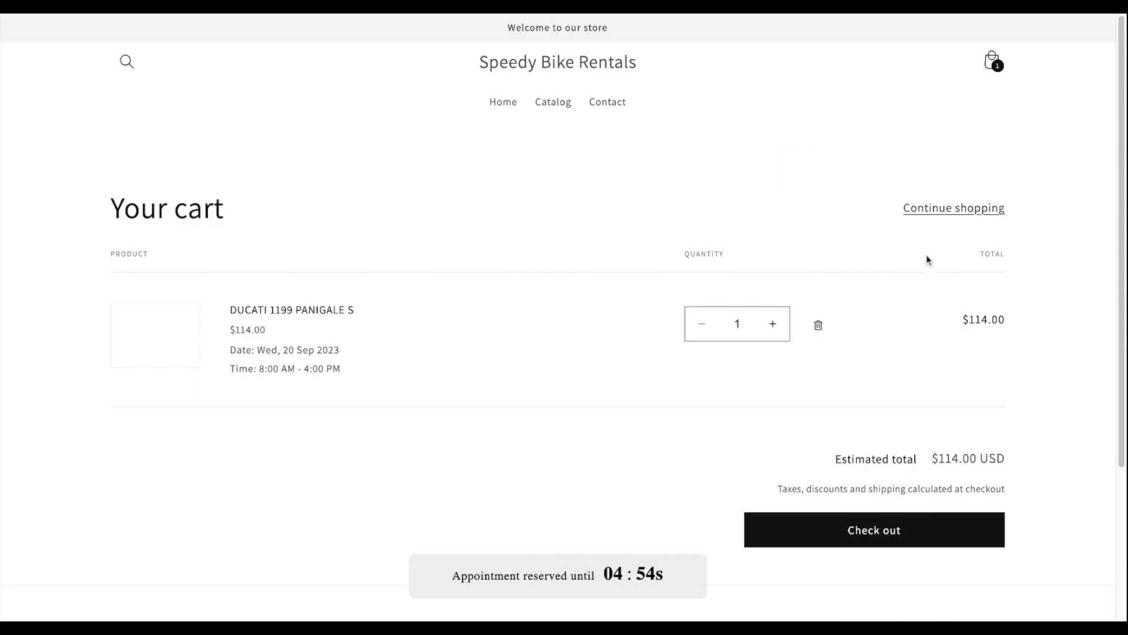